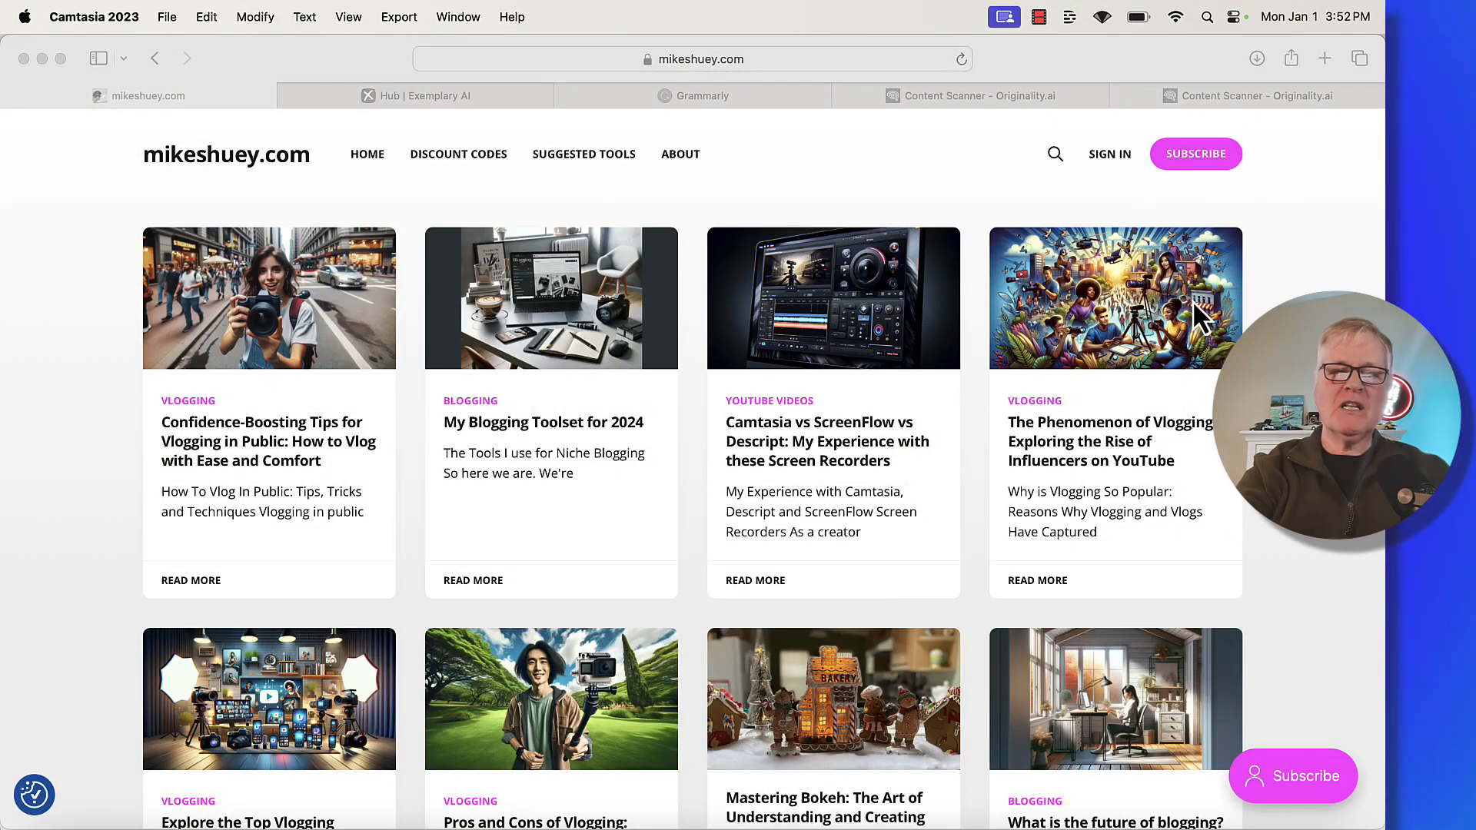
pyautogui.moveTo(612, 475)
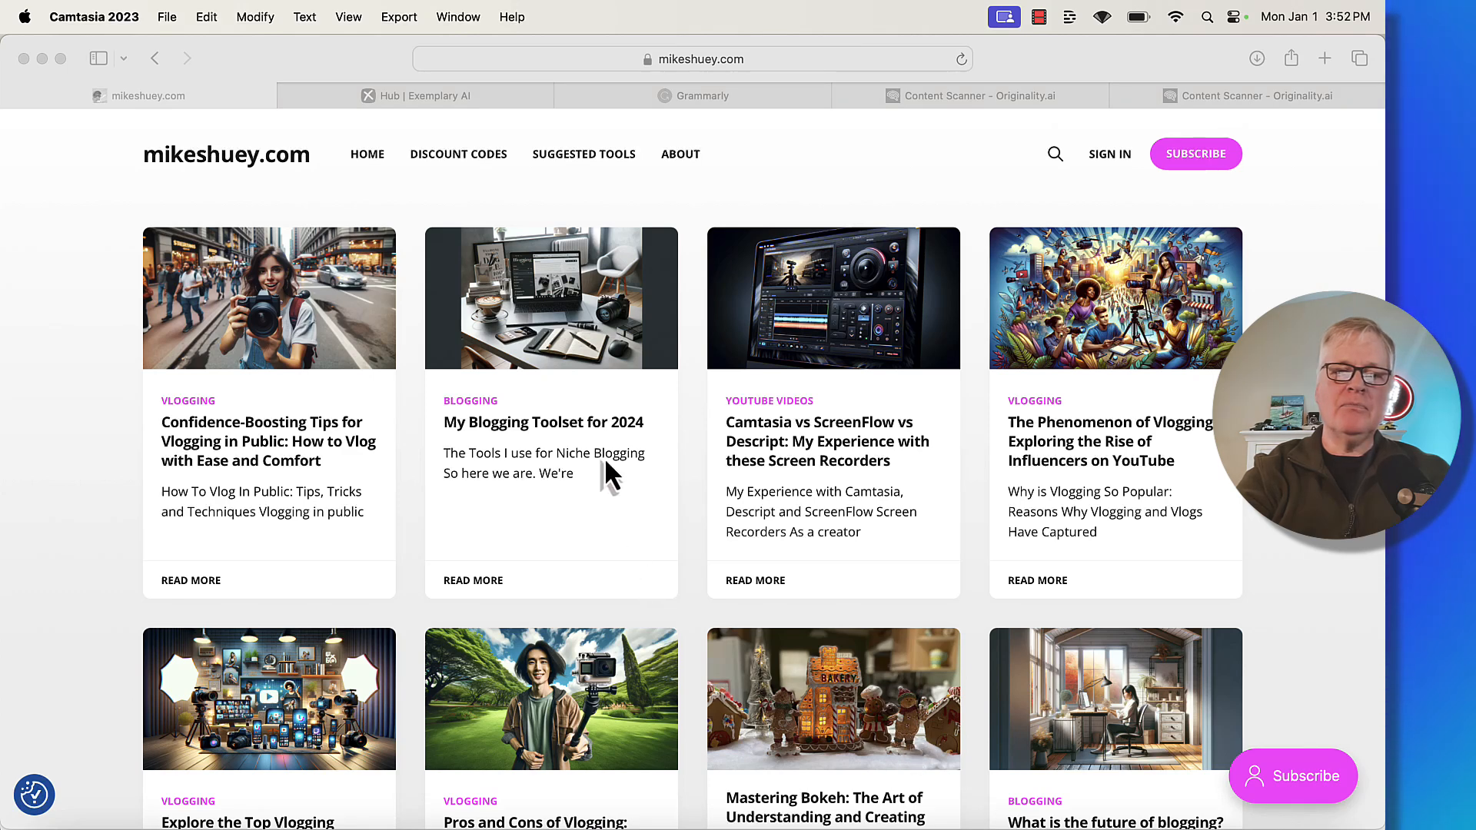
pyautogui.moveTo(584, 357)
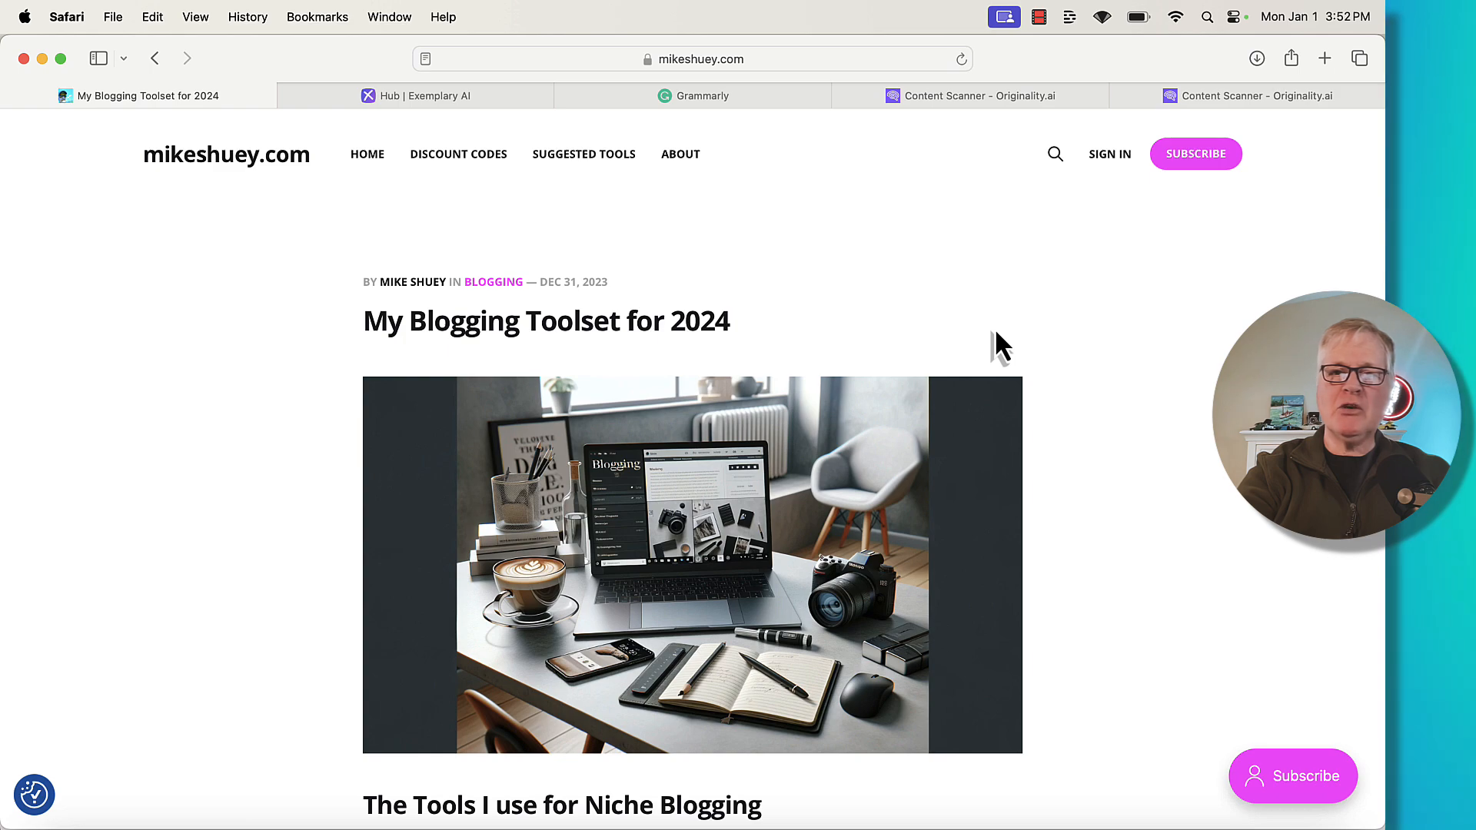
# - Scroll through the My Blogging Toolset for 2024 post's tool sections and back up
pyautogui.scroll(-3)
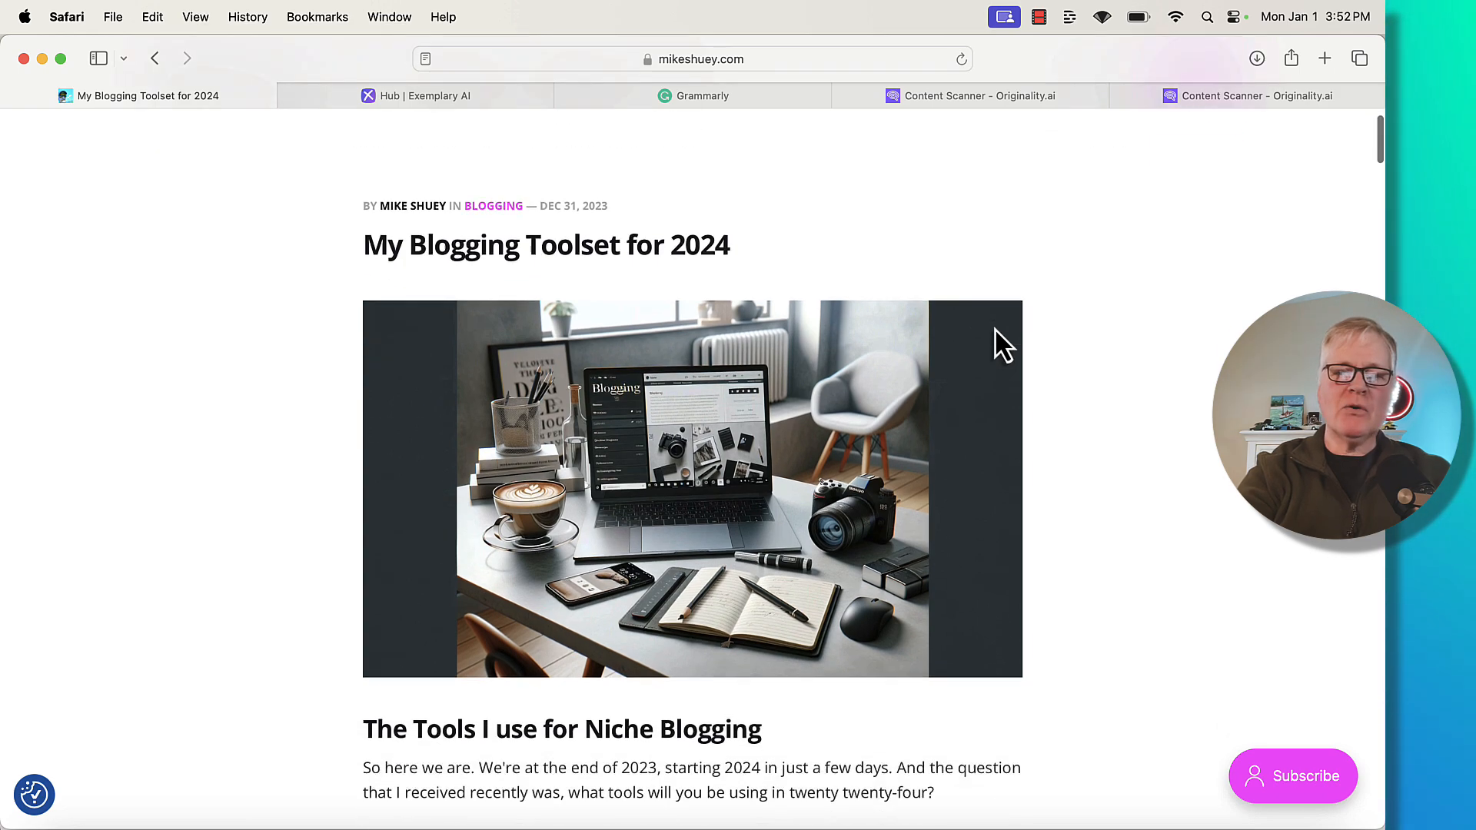
pyautogui.scroll(-3)
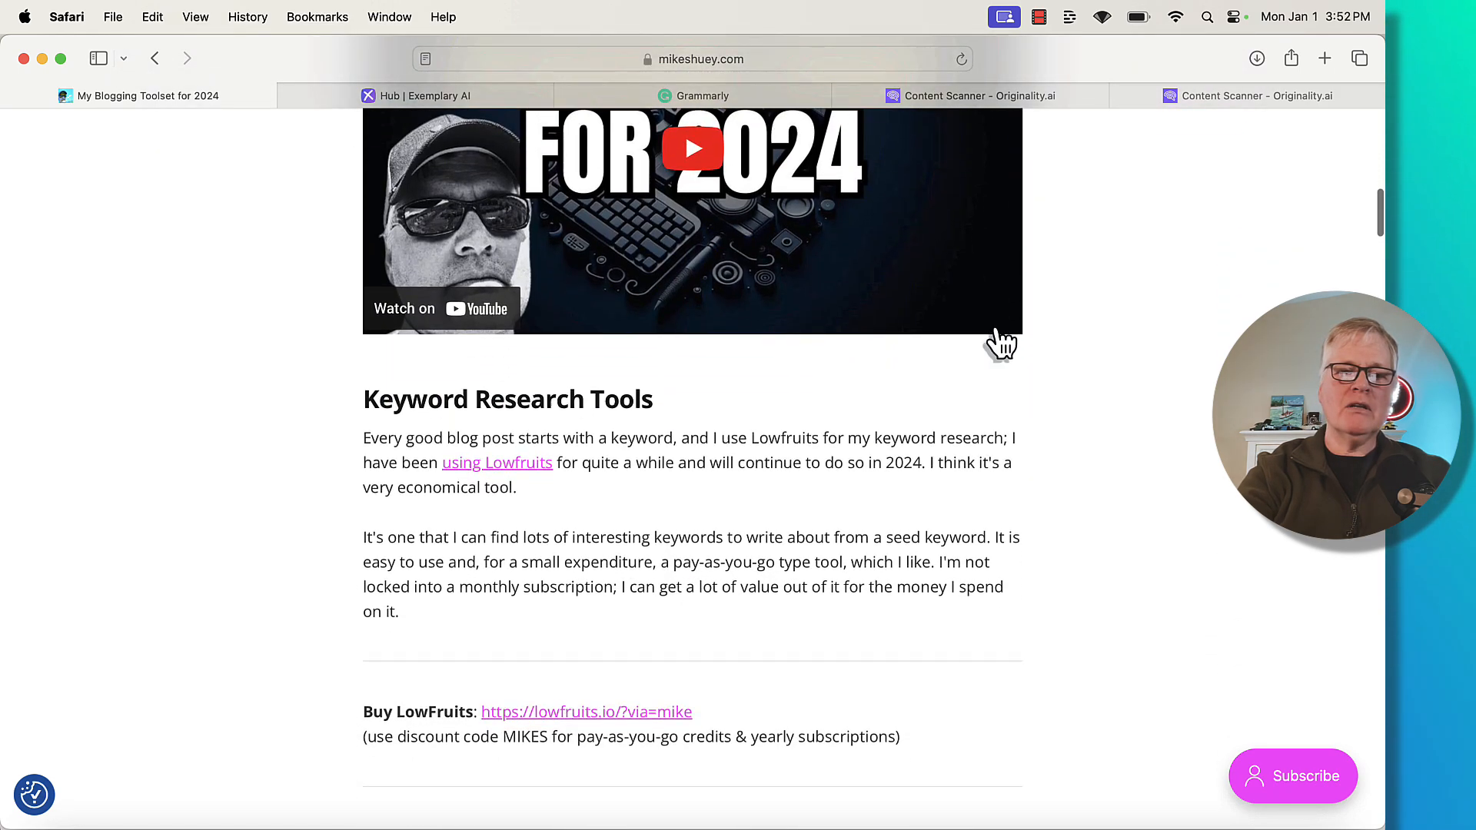
pyautogui.scroll(-3)
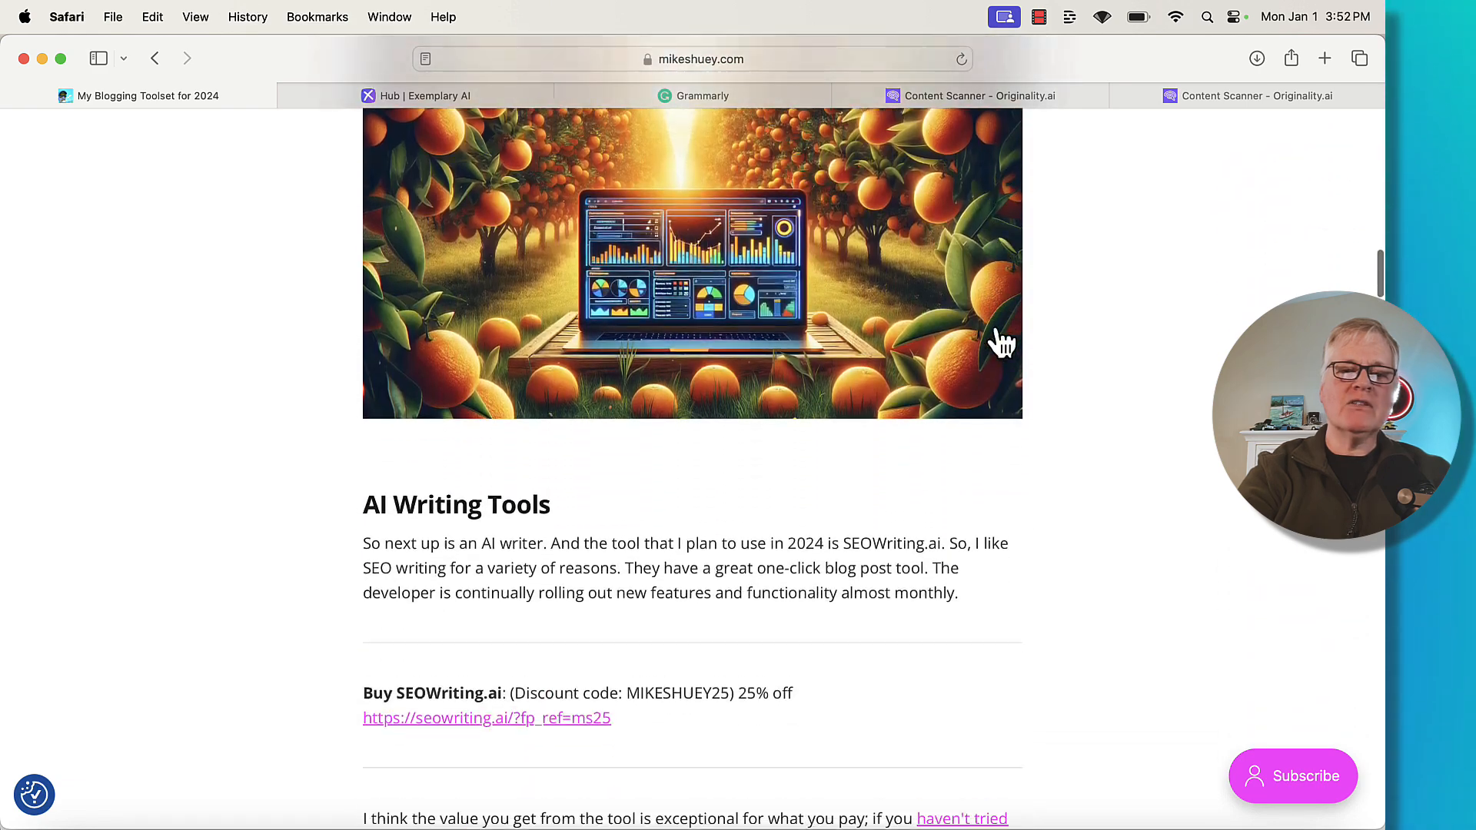
pyautogui.scroll(-3)
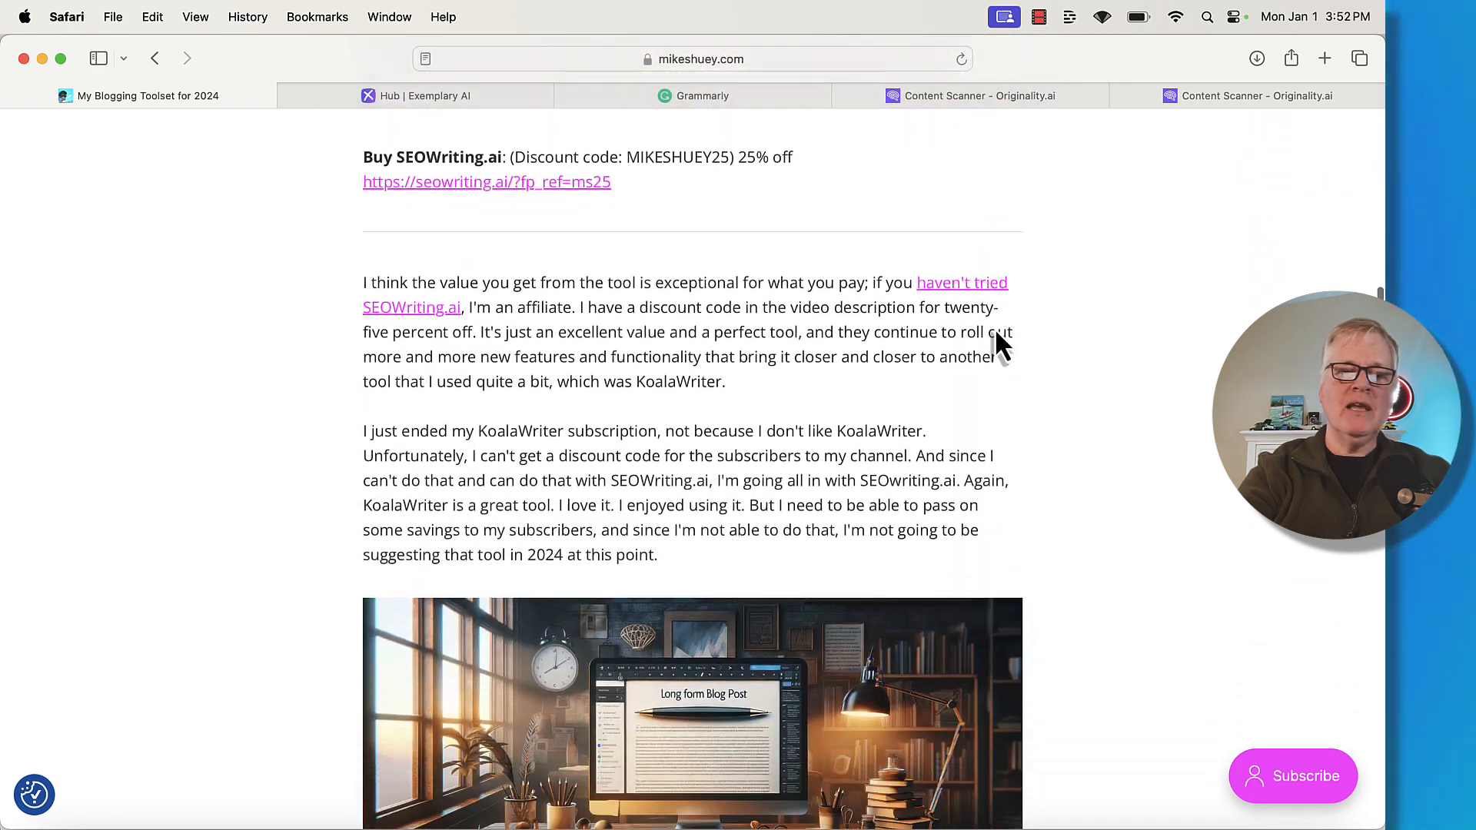
pyautogui.scroll(-3)
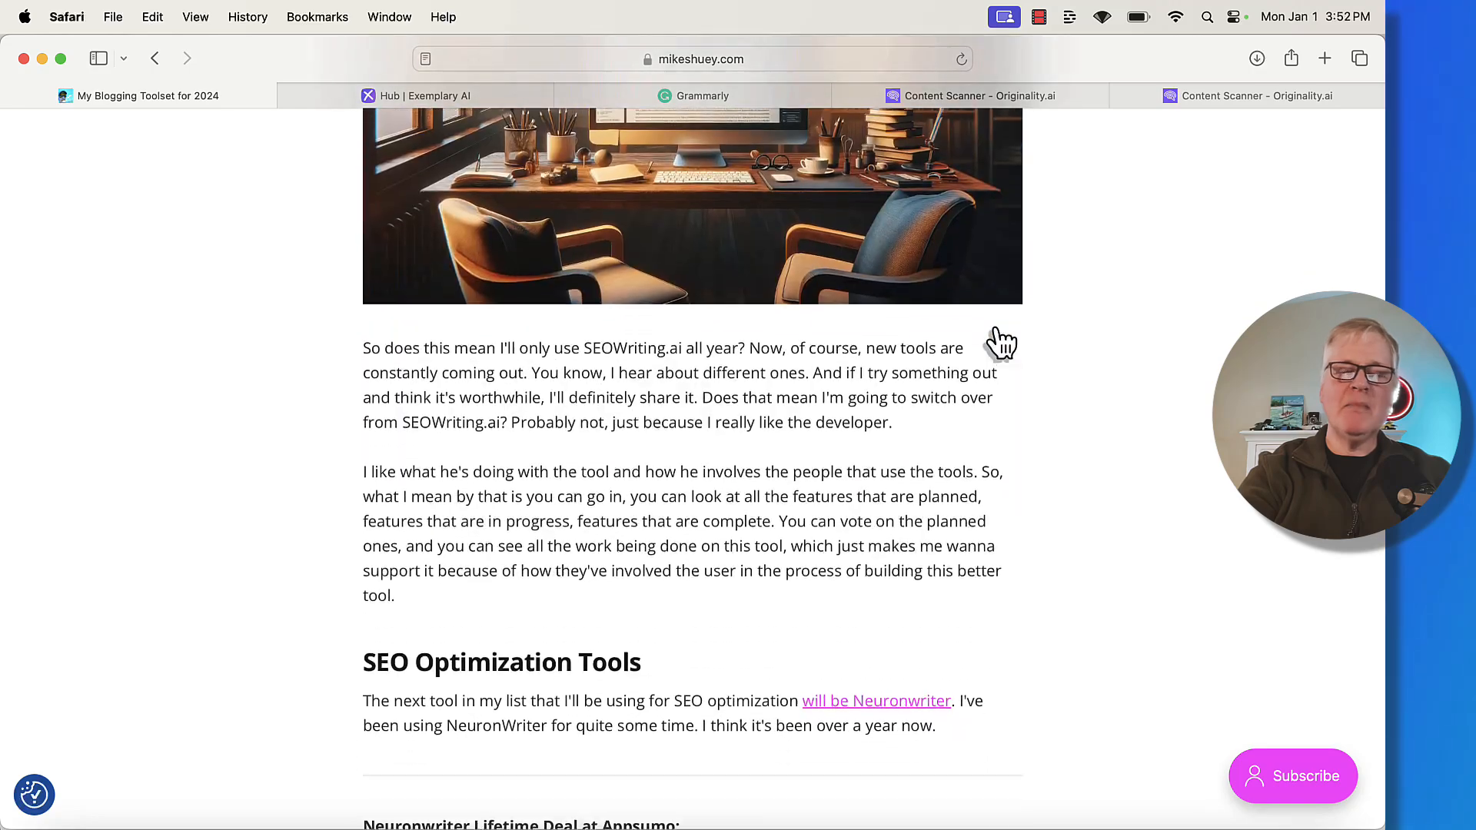
pyautogui.scroll(3)
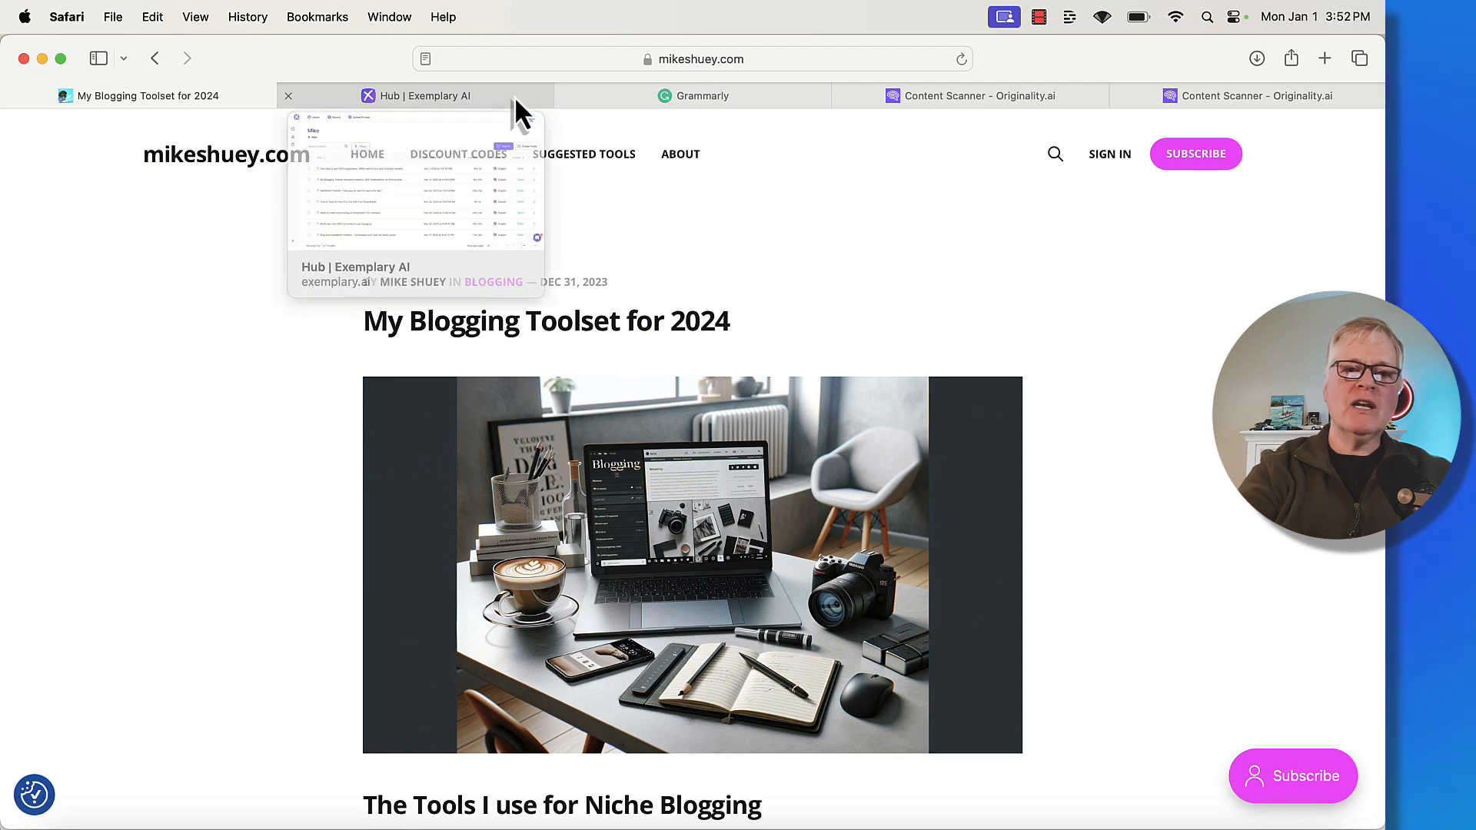
# - Open the My Blogging Toolset project from the Exemplary AI Hub and view its closing lines
pyautogui.click(426, 95)
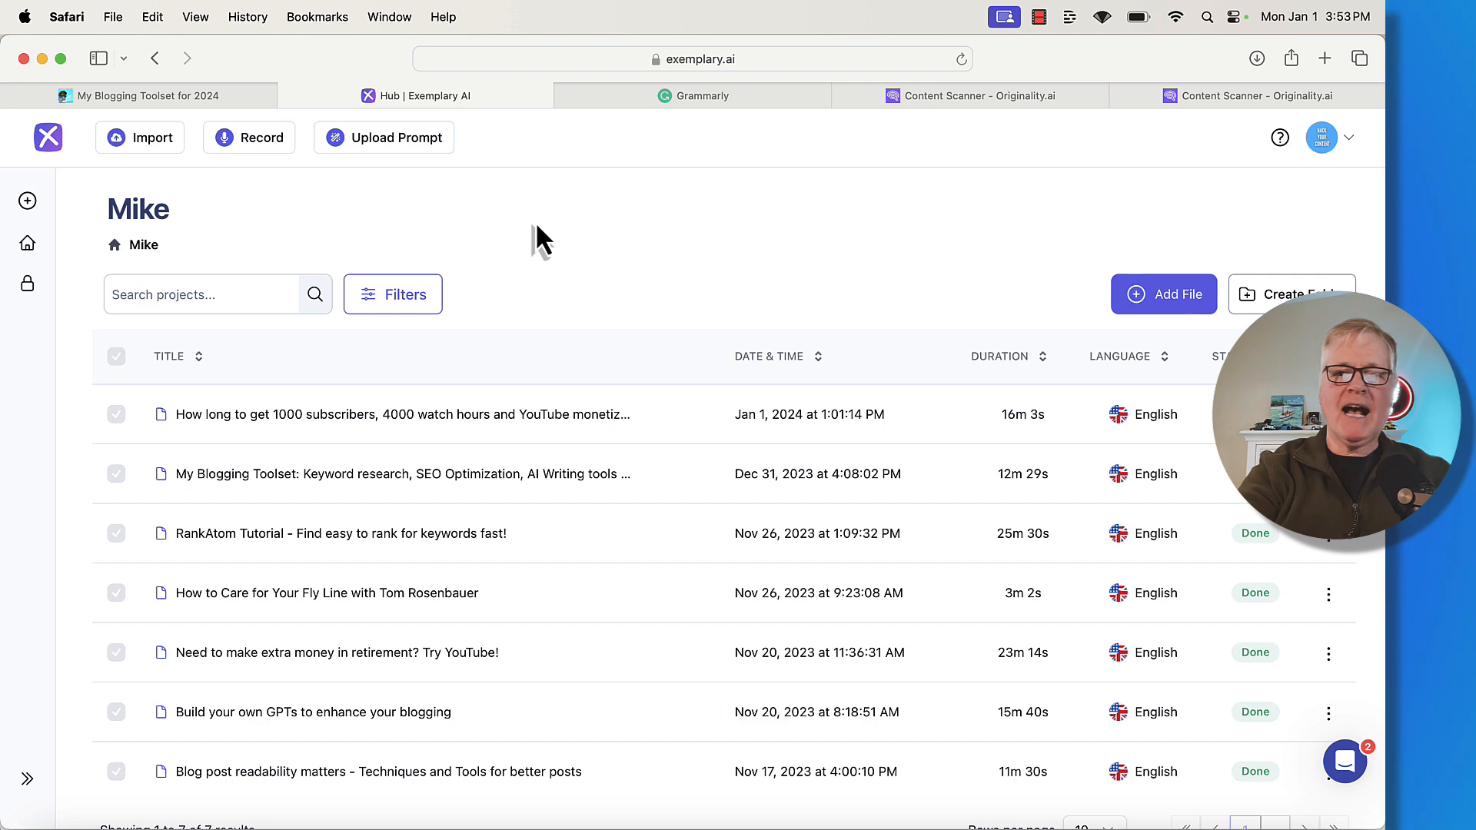
pyautogui.moveTo(667, 243)
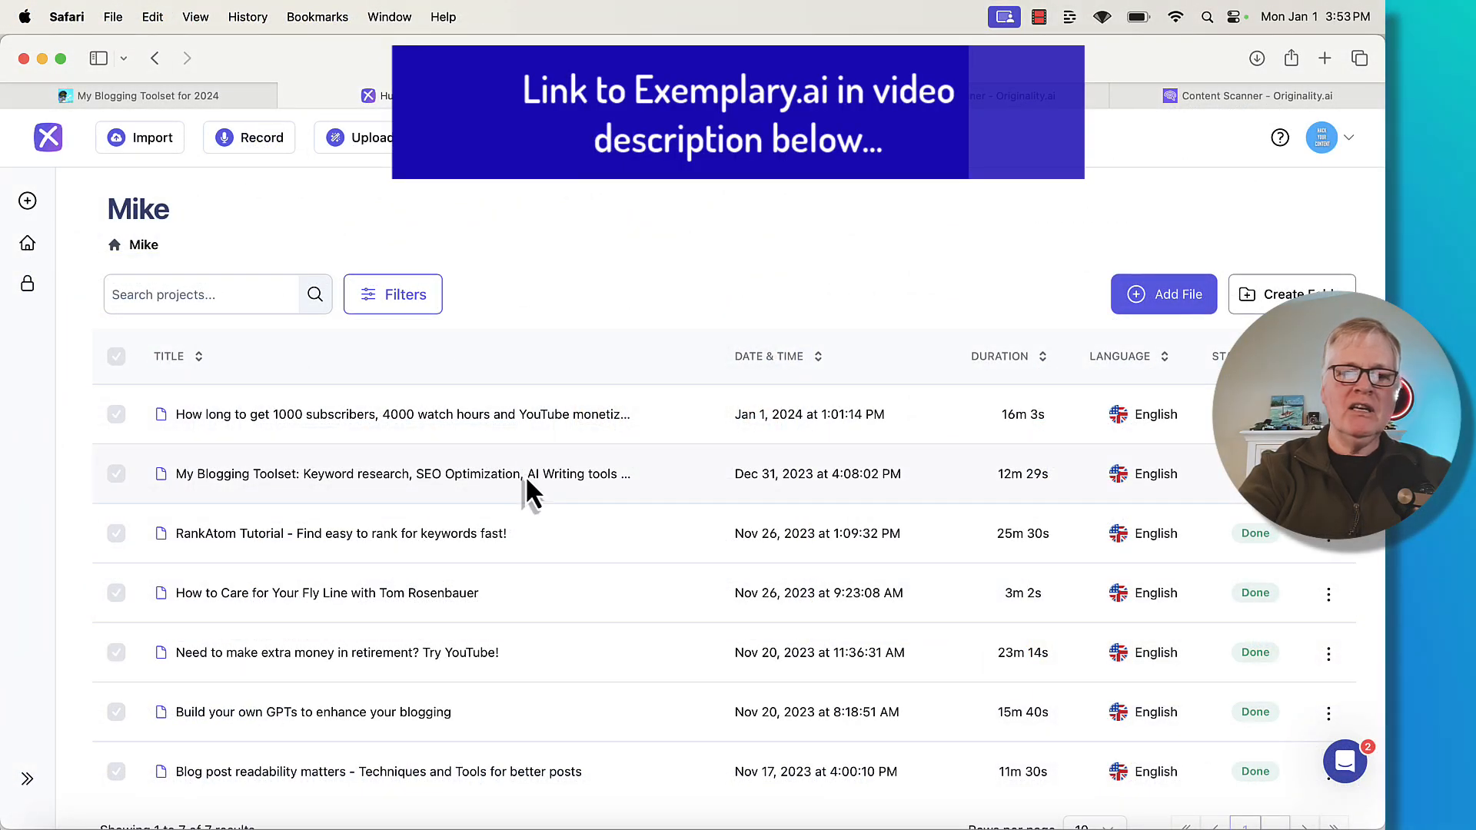
pyautogui.click(400, 473)
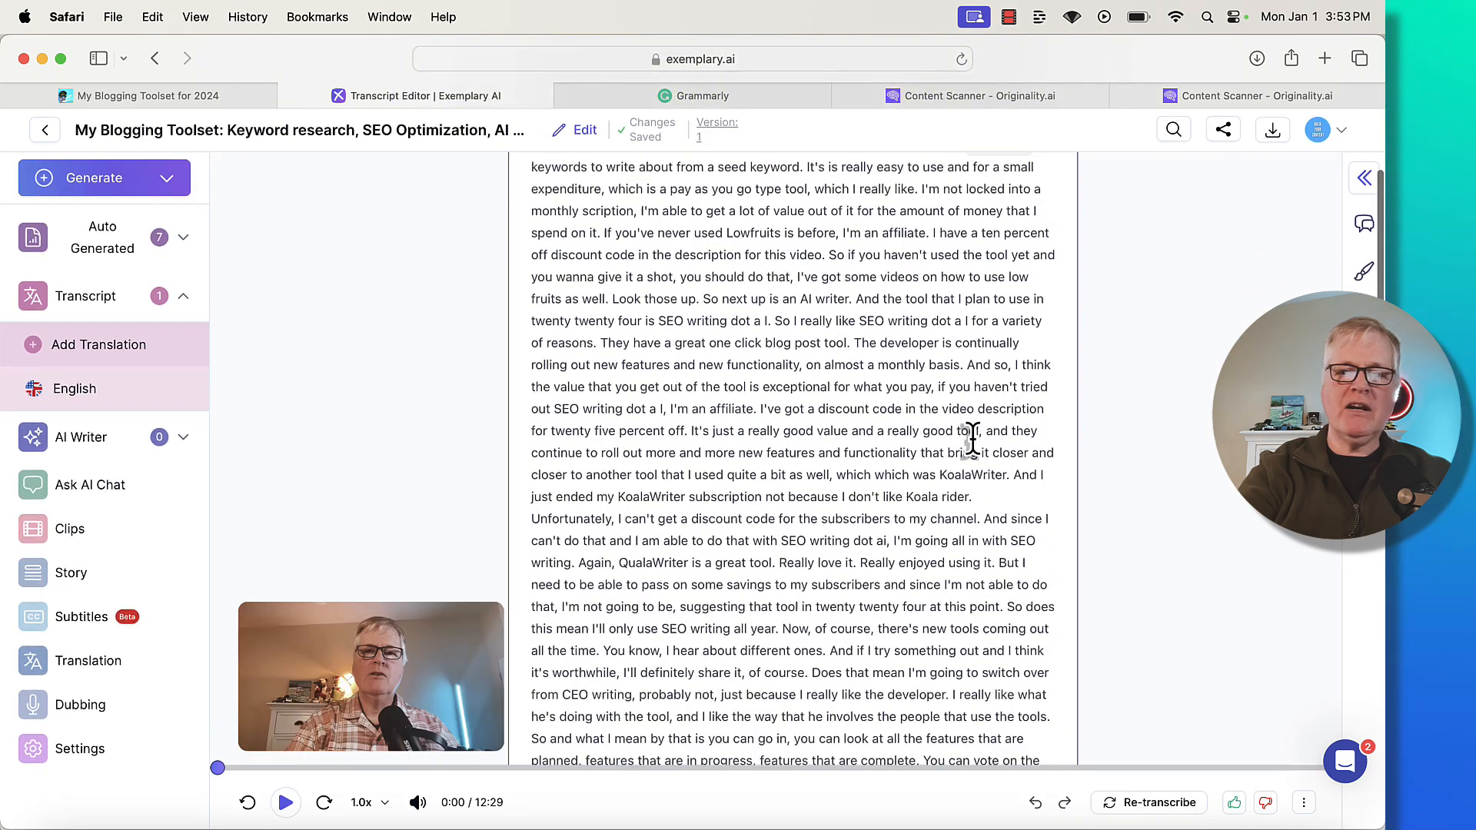
pyautogui.scroll(-3)
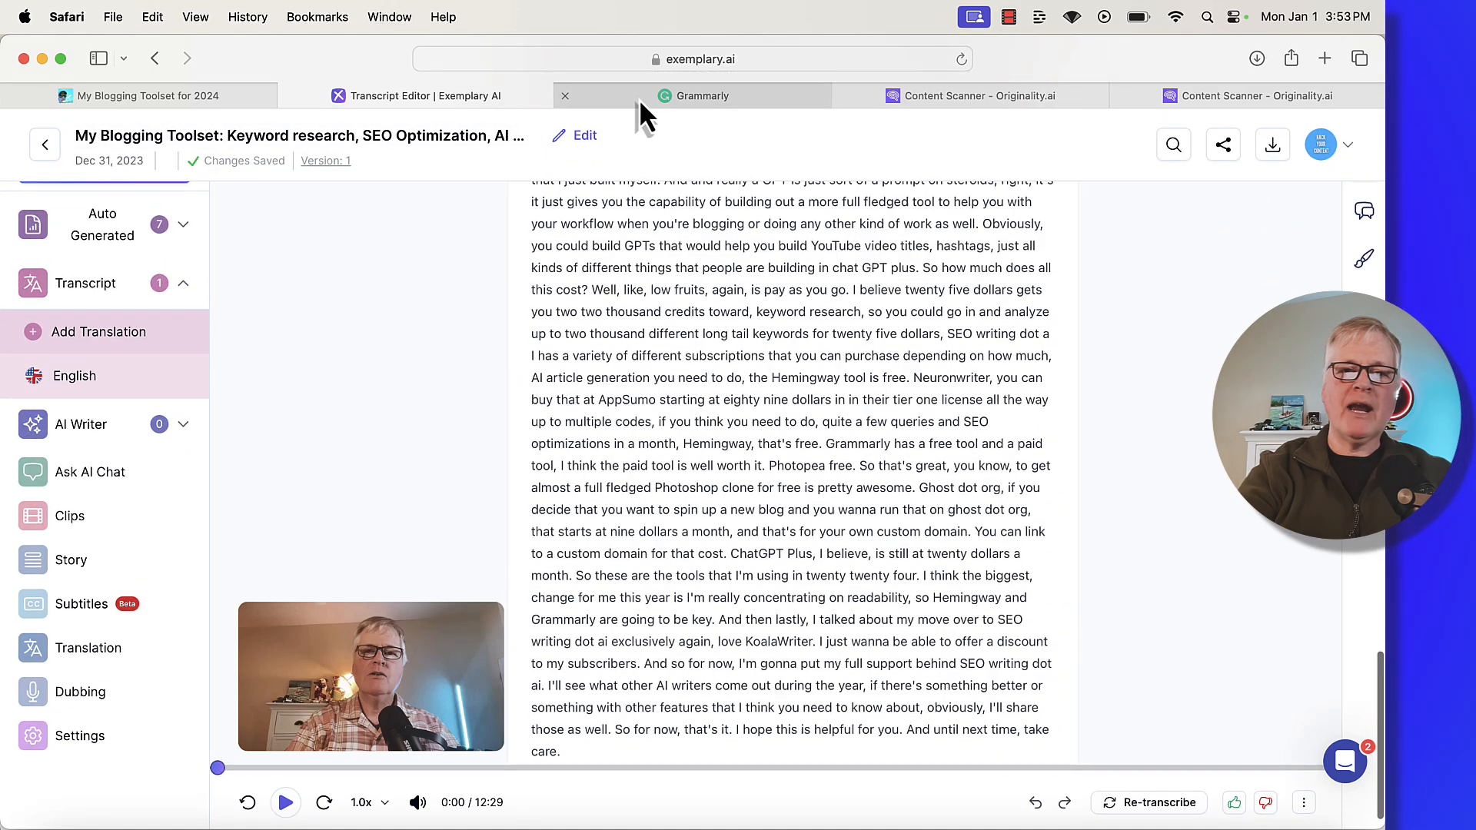
# - Show the Grammarly document with the transcript, 25 suggestions and a 98 score
pyautogui.click(692, 96)
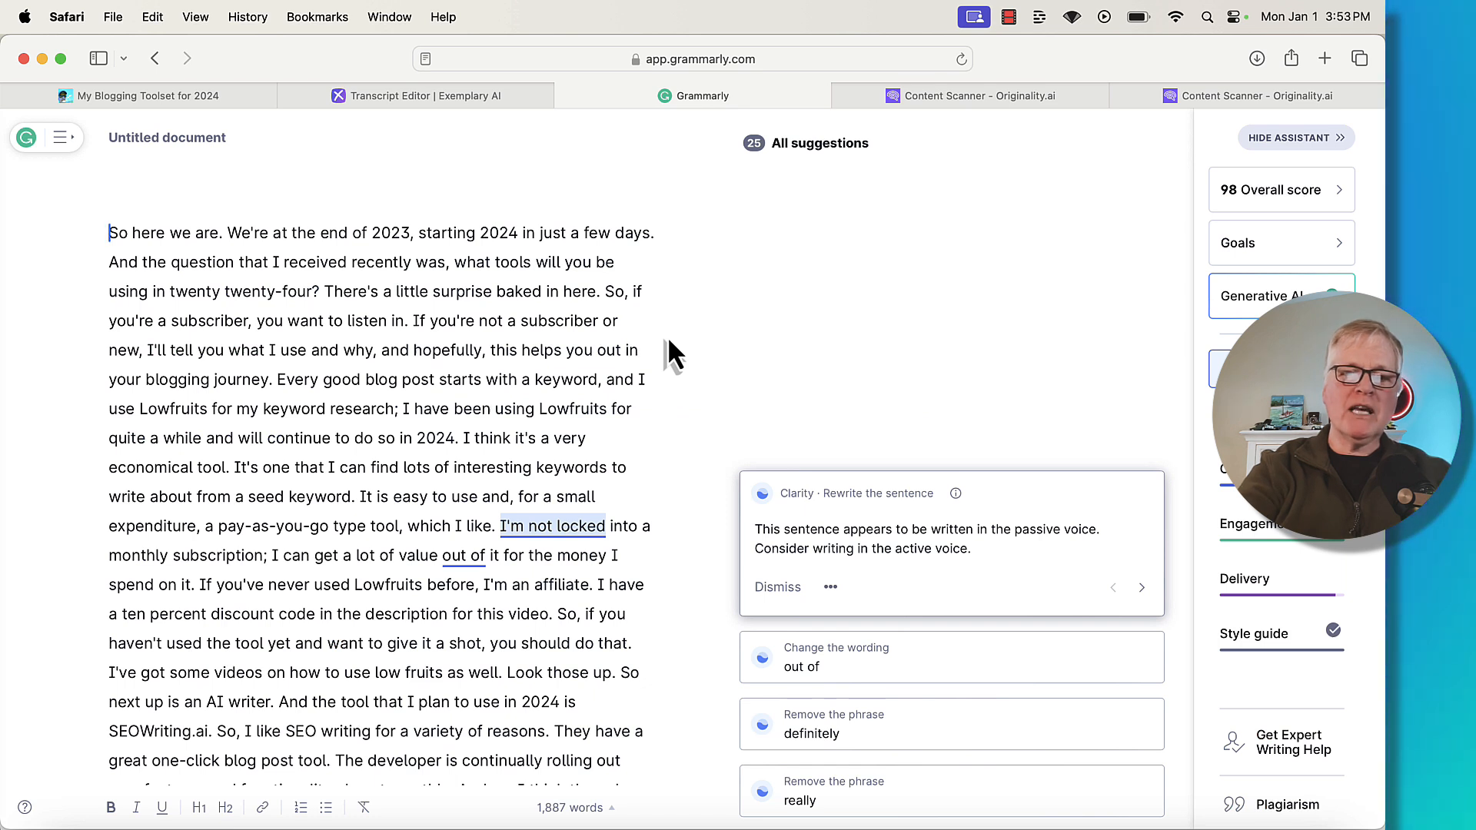
pyautogui.moveTo(560, 350)
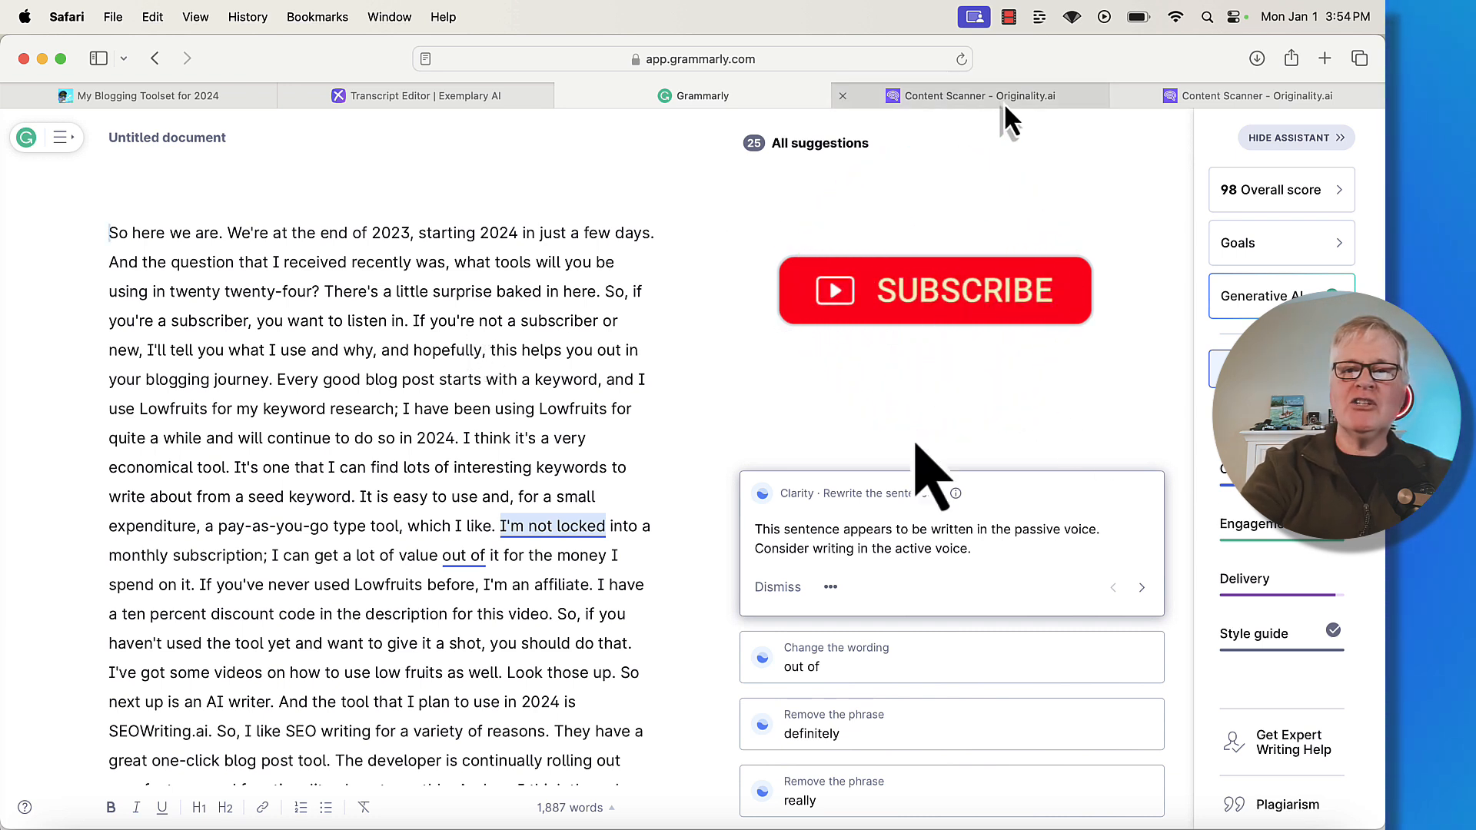
# - Show the Originality.ai scan of the 1,880-word transcript: 68% Original, 32% AI
pyautogui.click(974, 95)
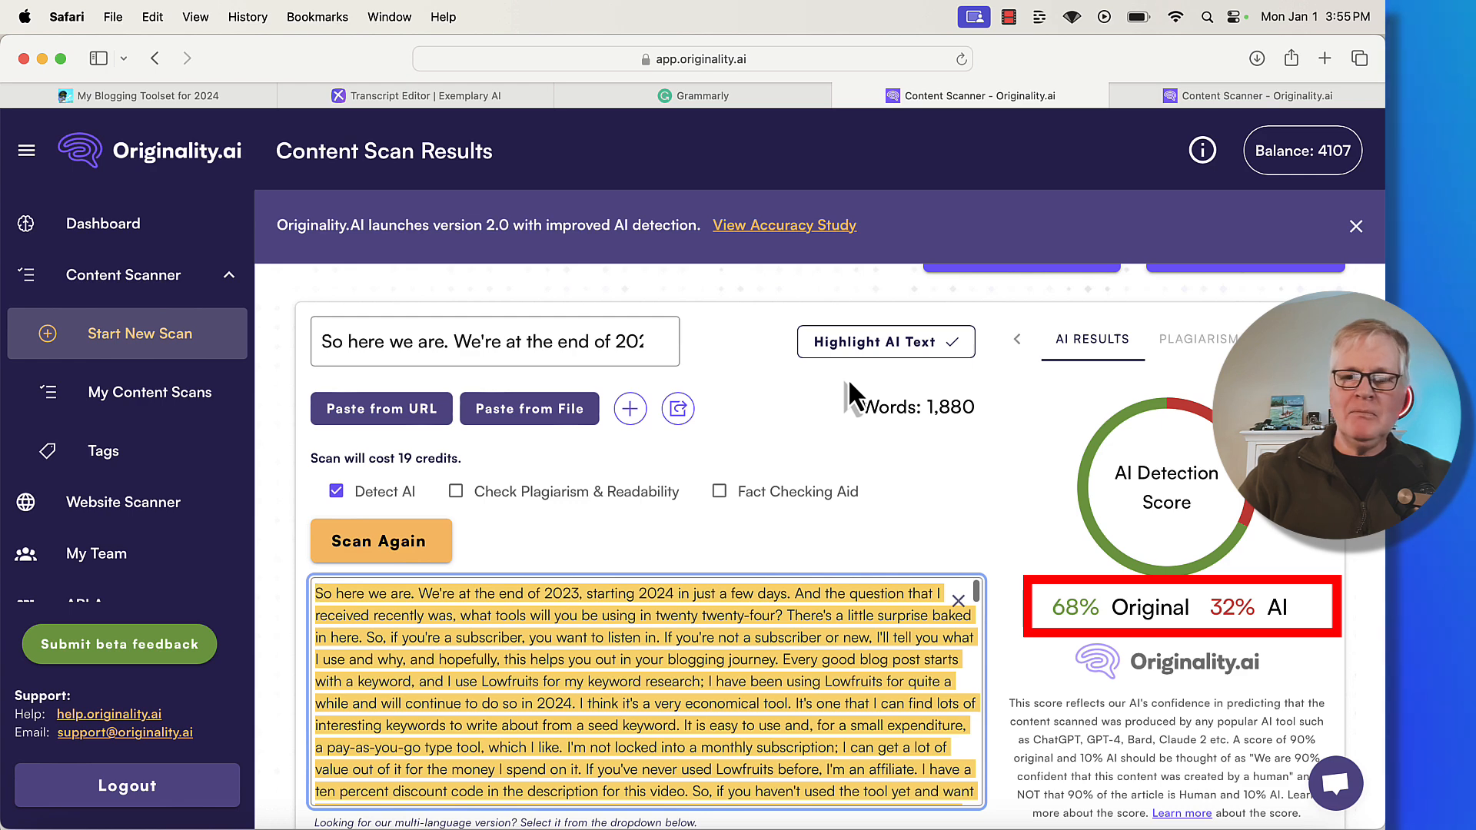
pyautogui.moveTo(1026, 576)
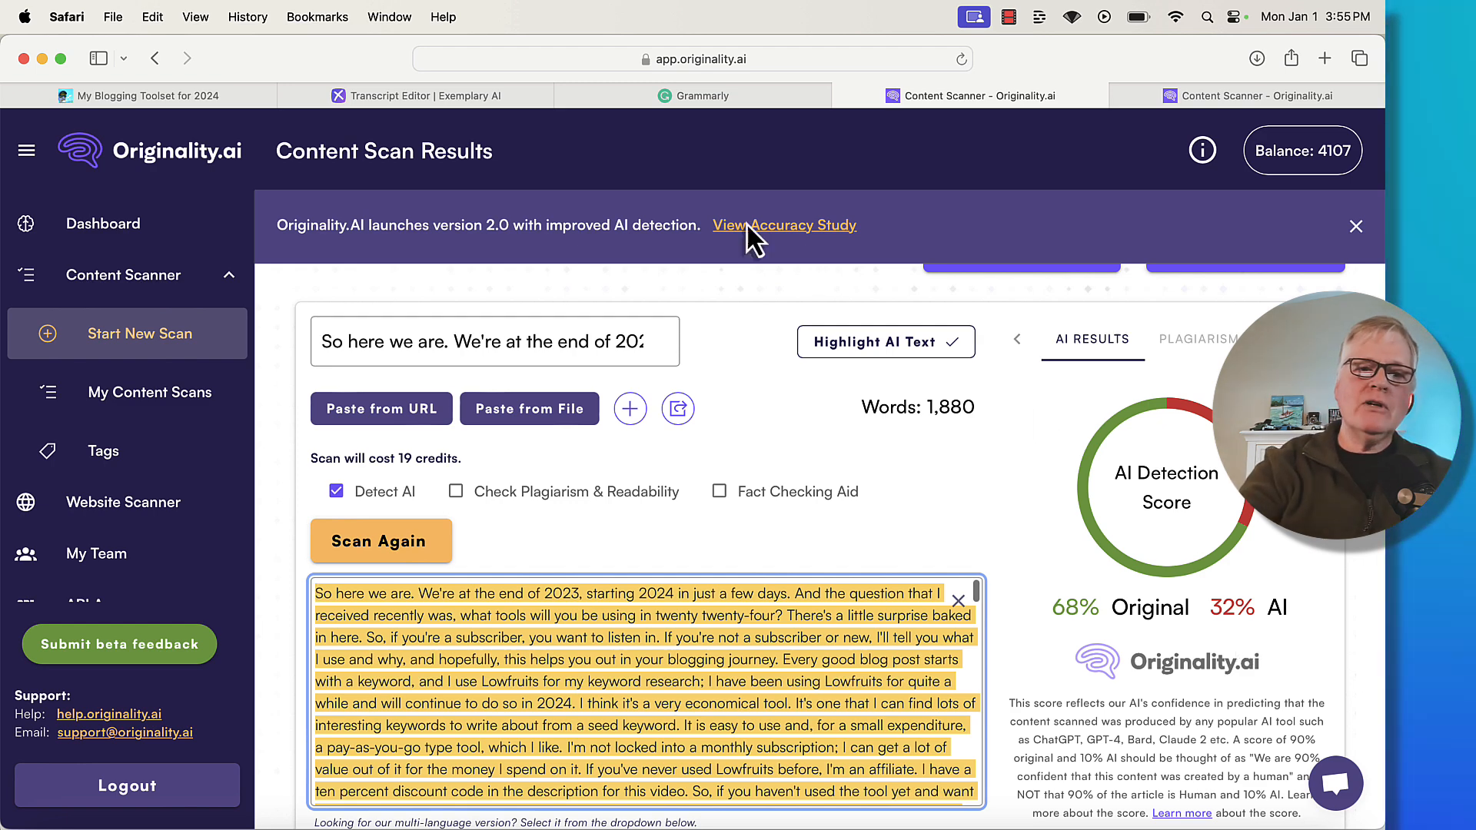
# - Open the 'How long to get 1000 subscribers' transcript from the Exemplary AI transcript list
pyautogui.click(419, 95)
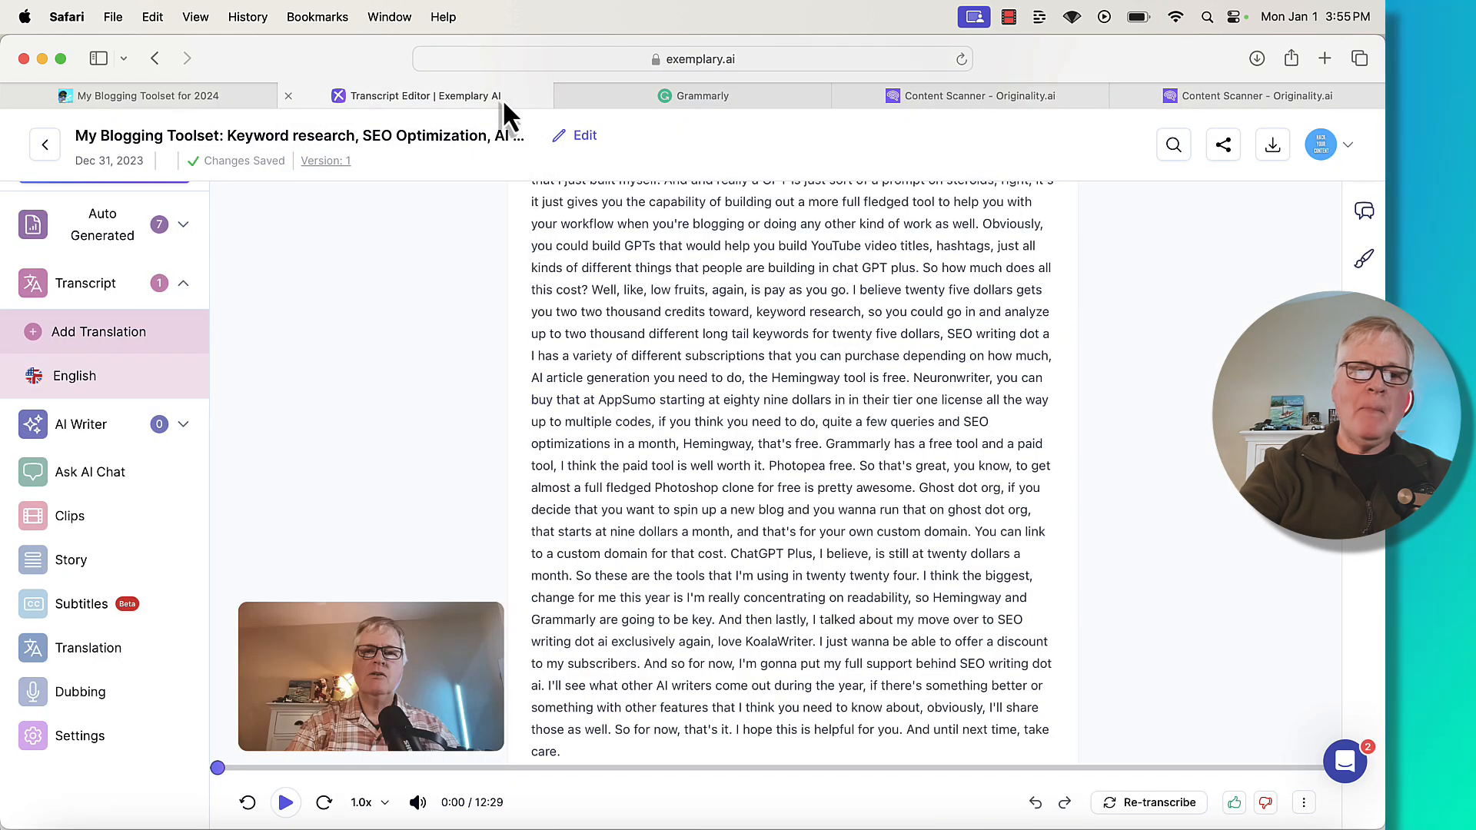
pyautogui.click(48, 137)
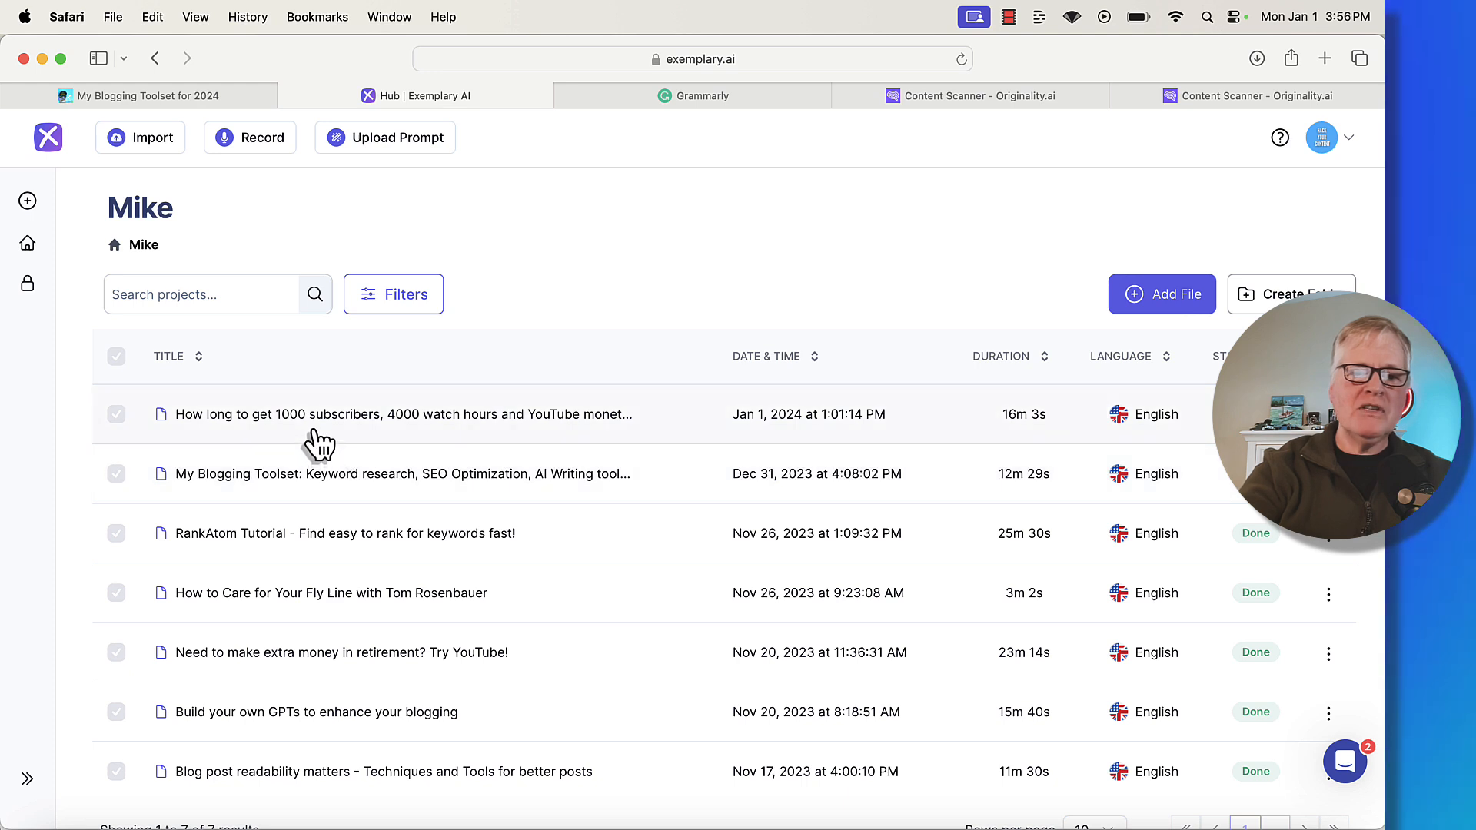
pyautogui.moveTo(372, 441)
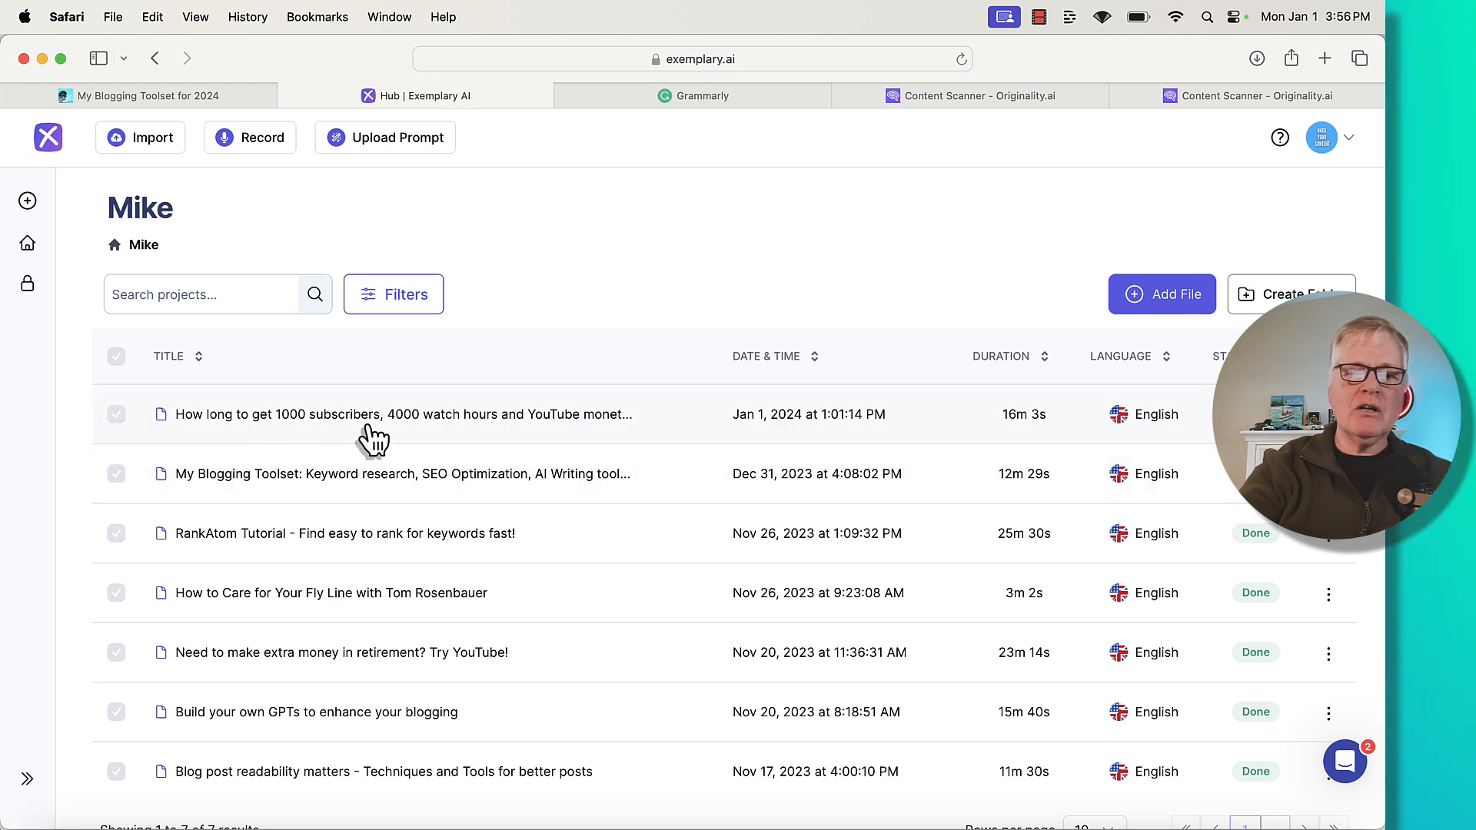
pyautogui.moveTo(454, 432)
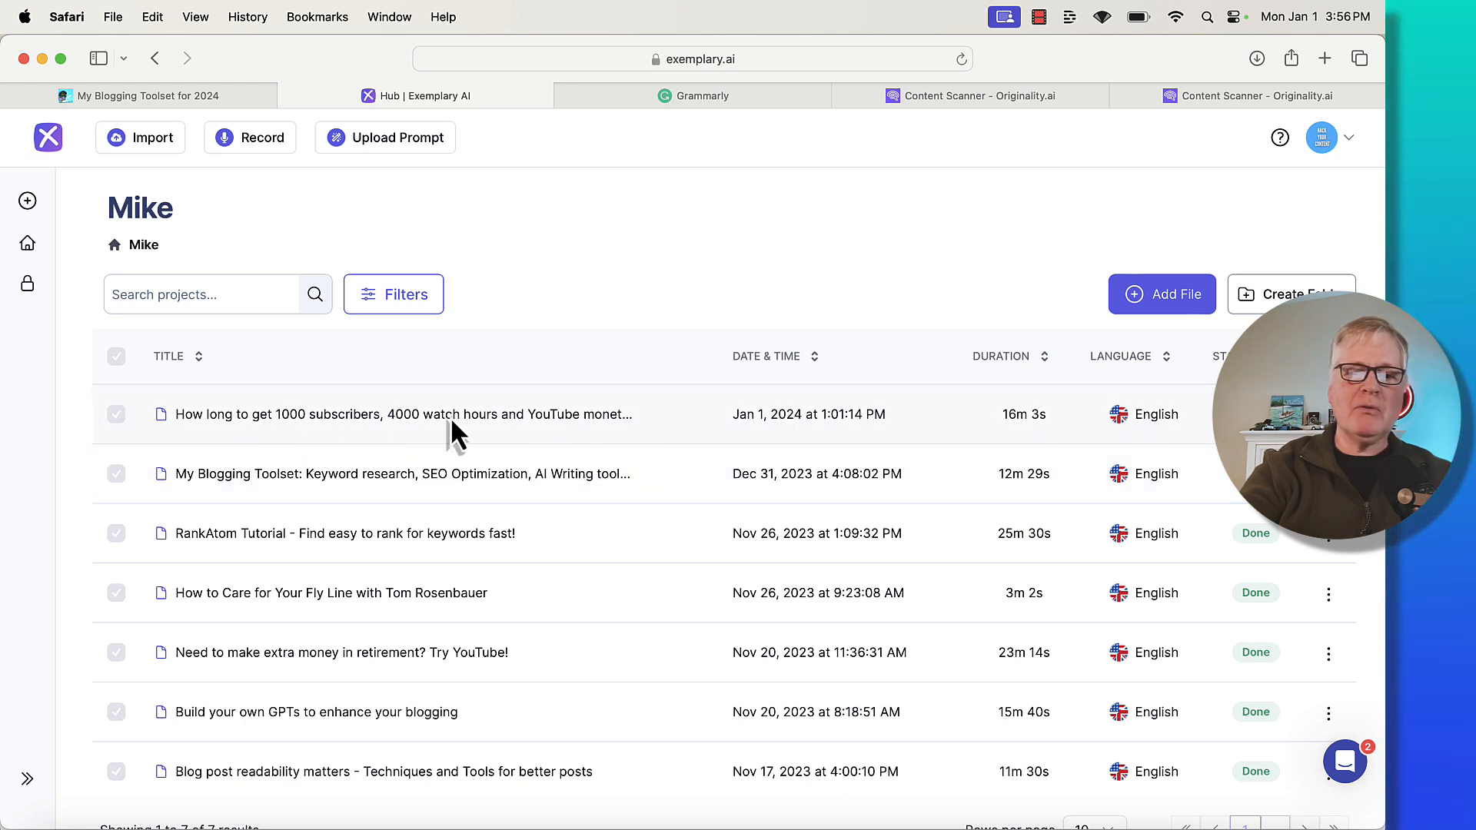
pyautogui.click(402, 414)
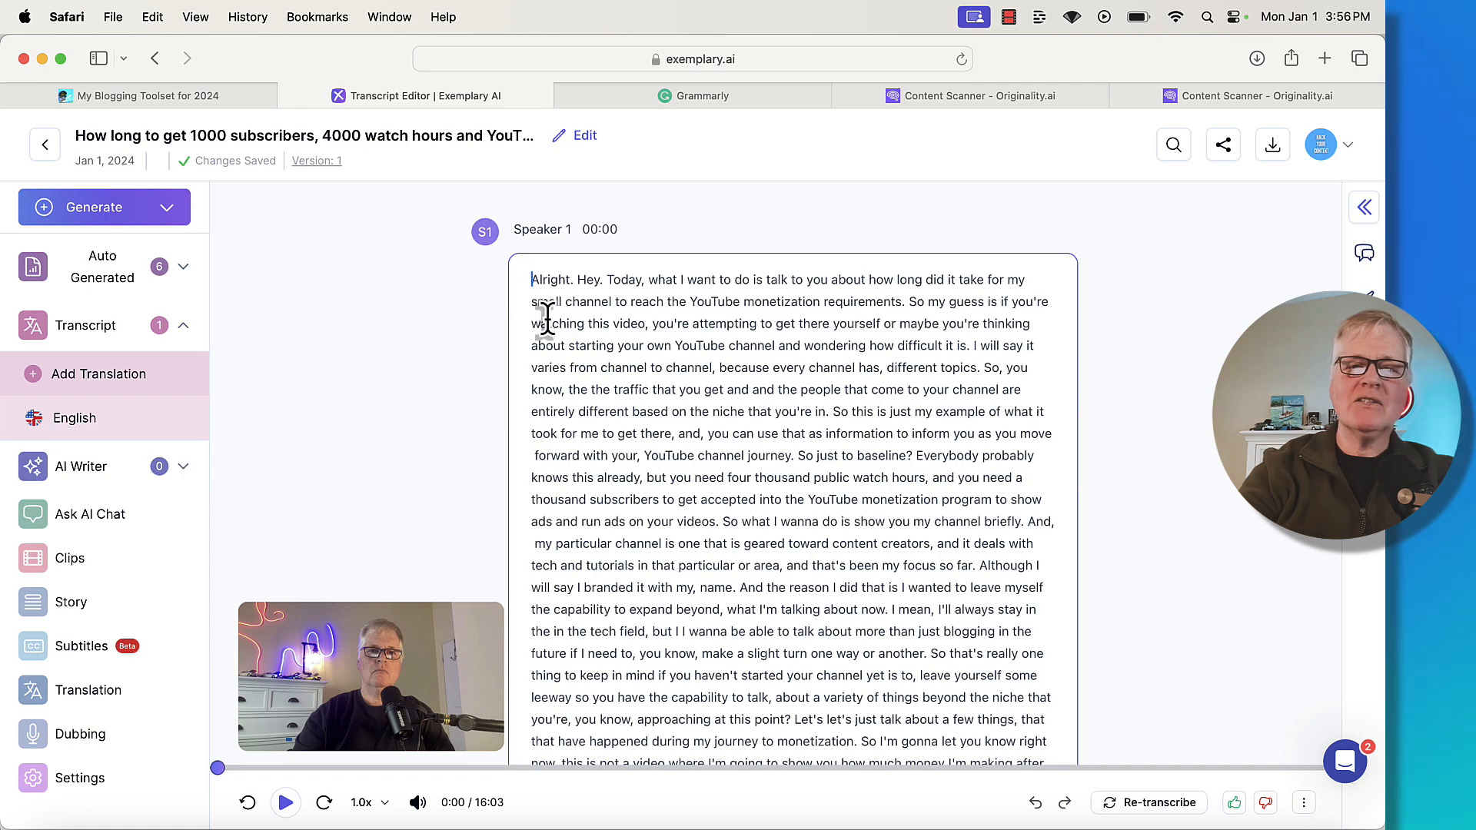
pyautogui.scroll(-3)
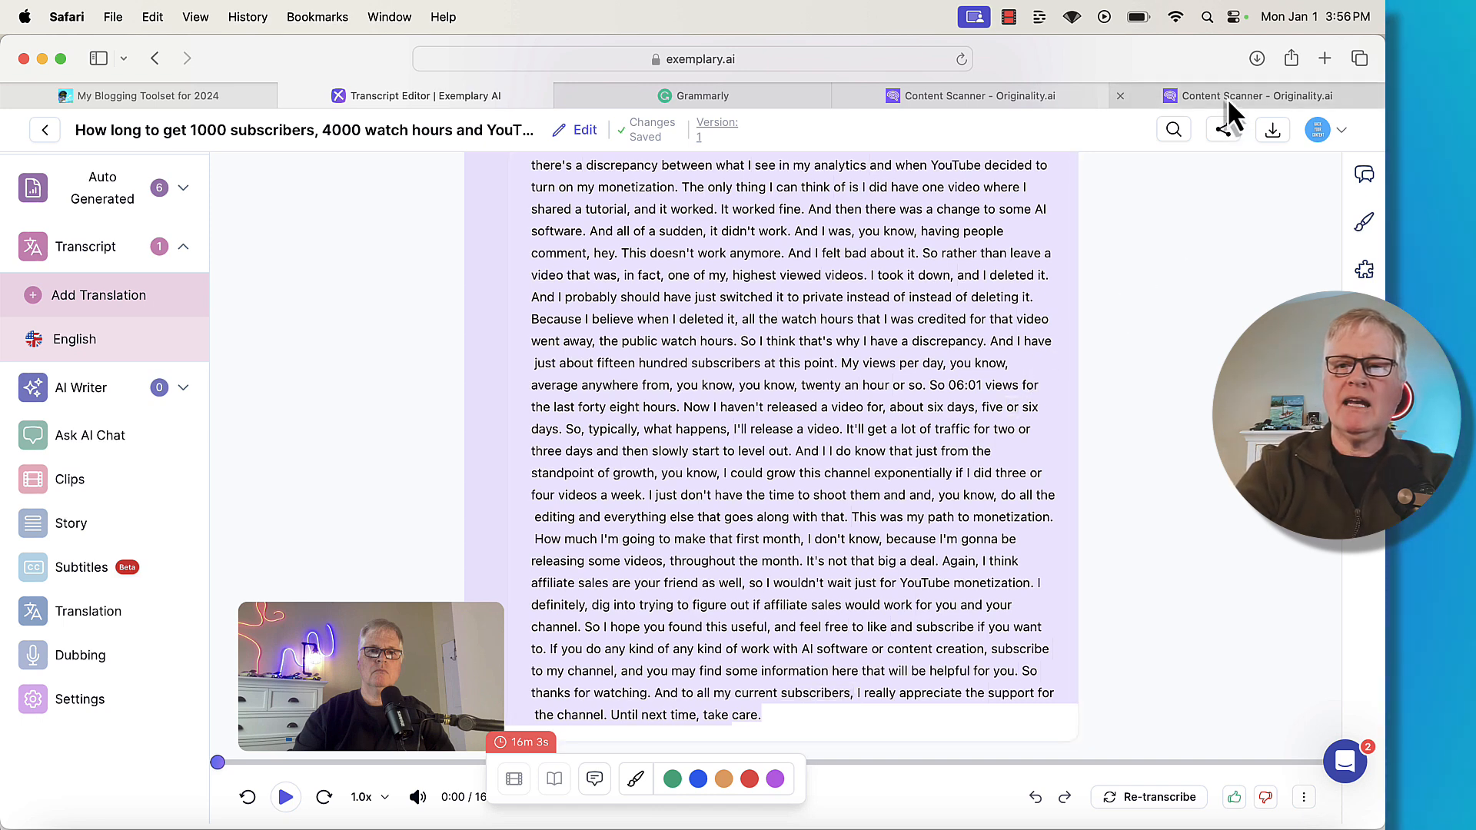
# - Scan the pasted 2,352-word raw transcript with Detect AI, getting 98% Original, 2% AI
pyautogui.click(1255, 95)
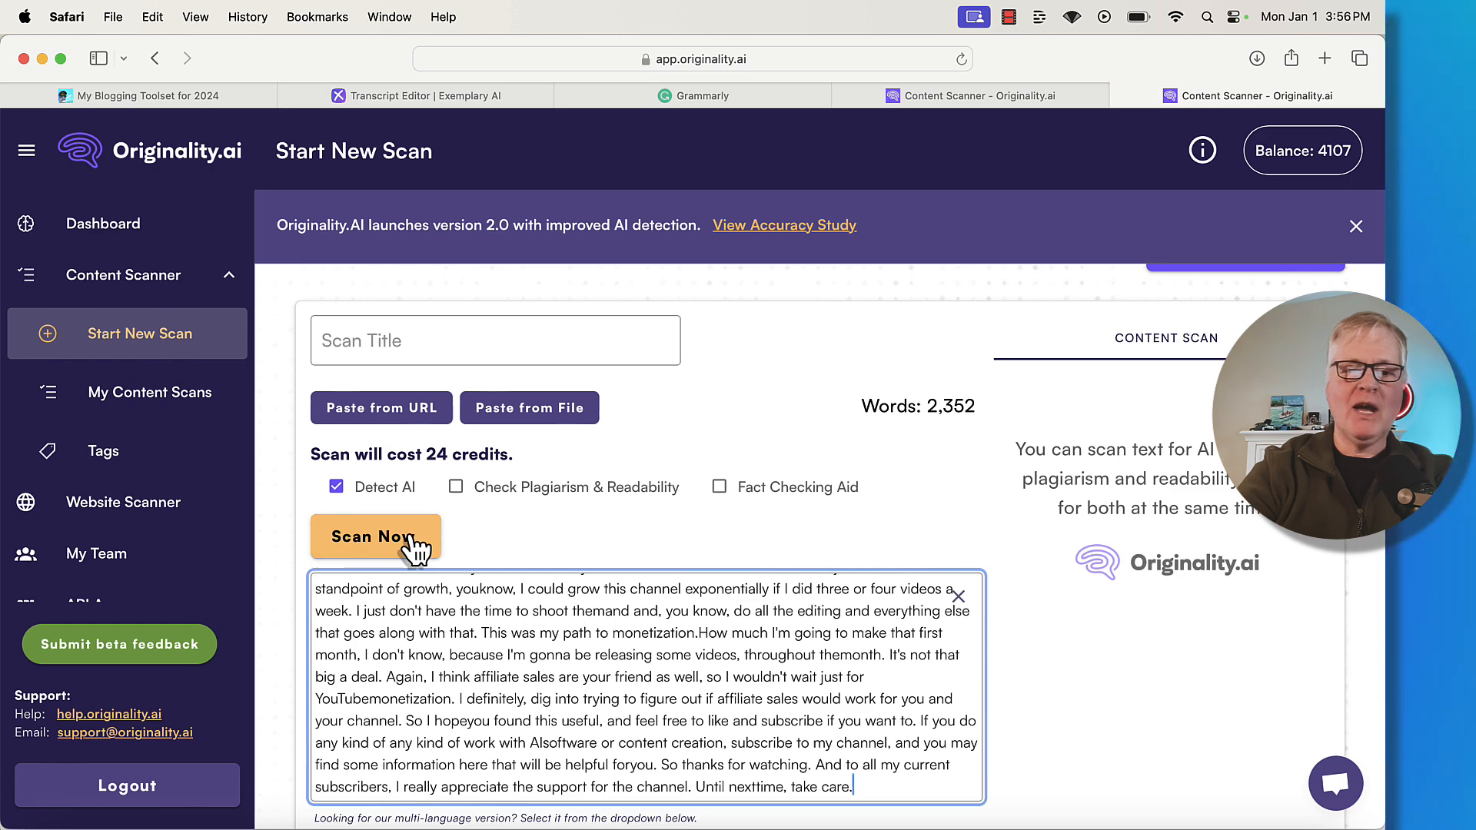
pyautogui.click(374, 535)
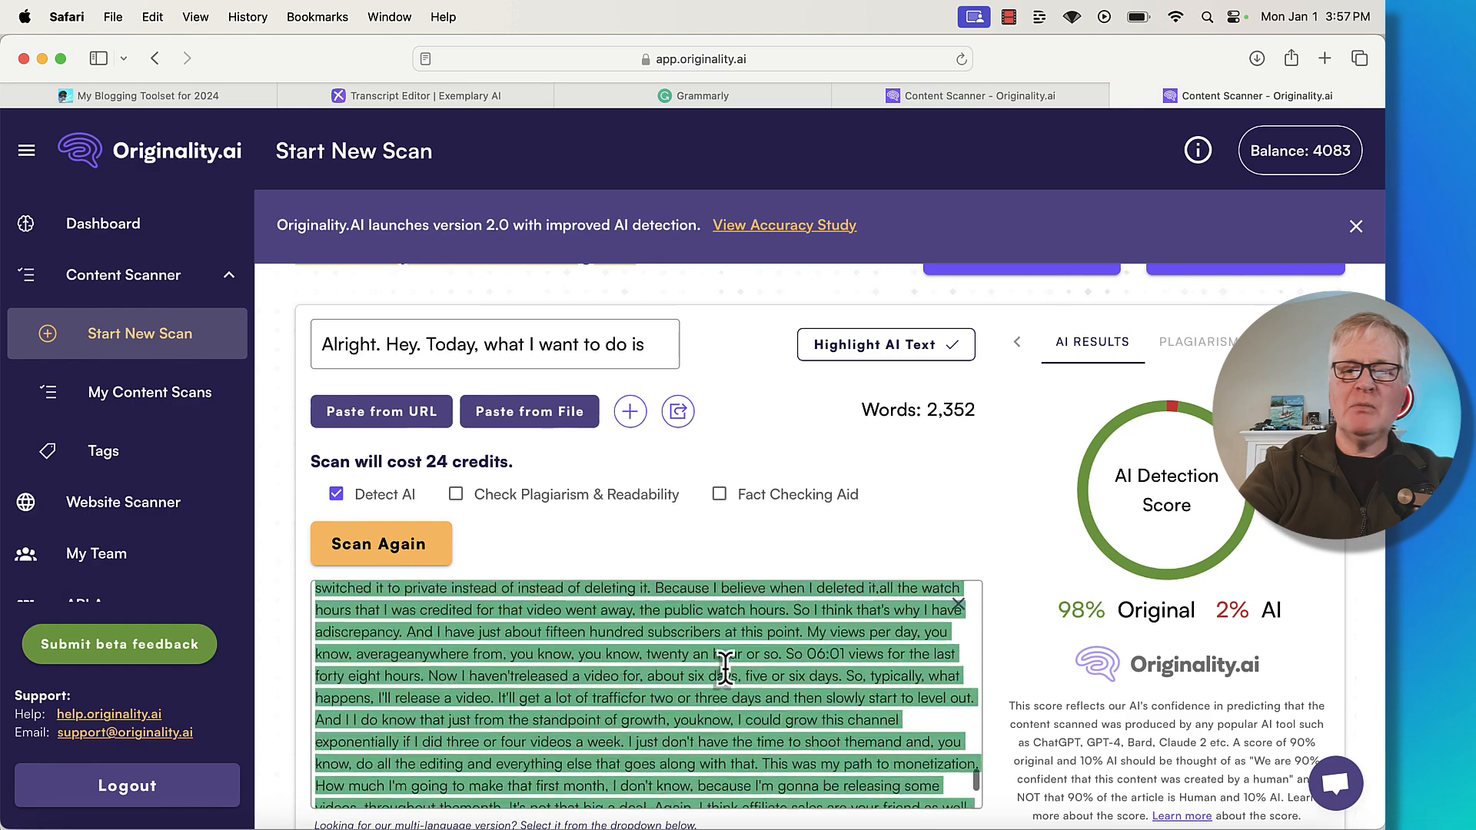
pyautogui.scroll(-3)
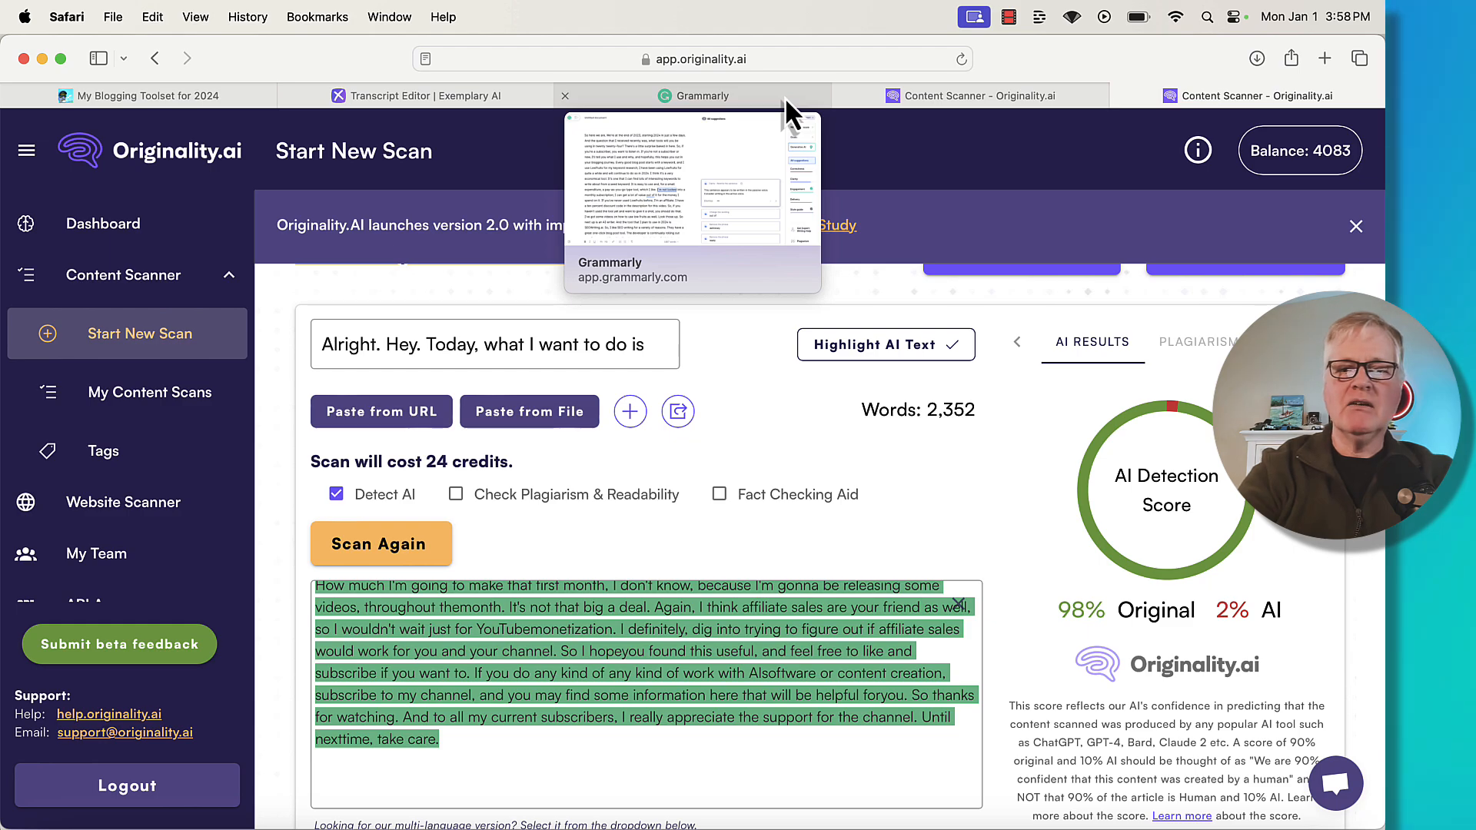
# - Copy the 2,311-word corrected transcript from Grammarly and return to the Originality.ai scanner
pyautogui.click(700, 95)
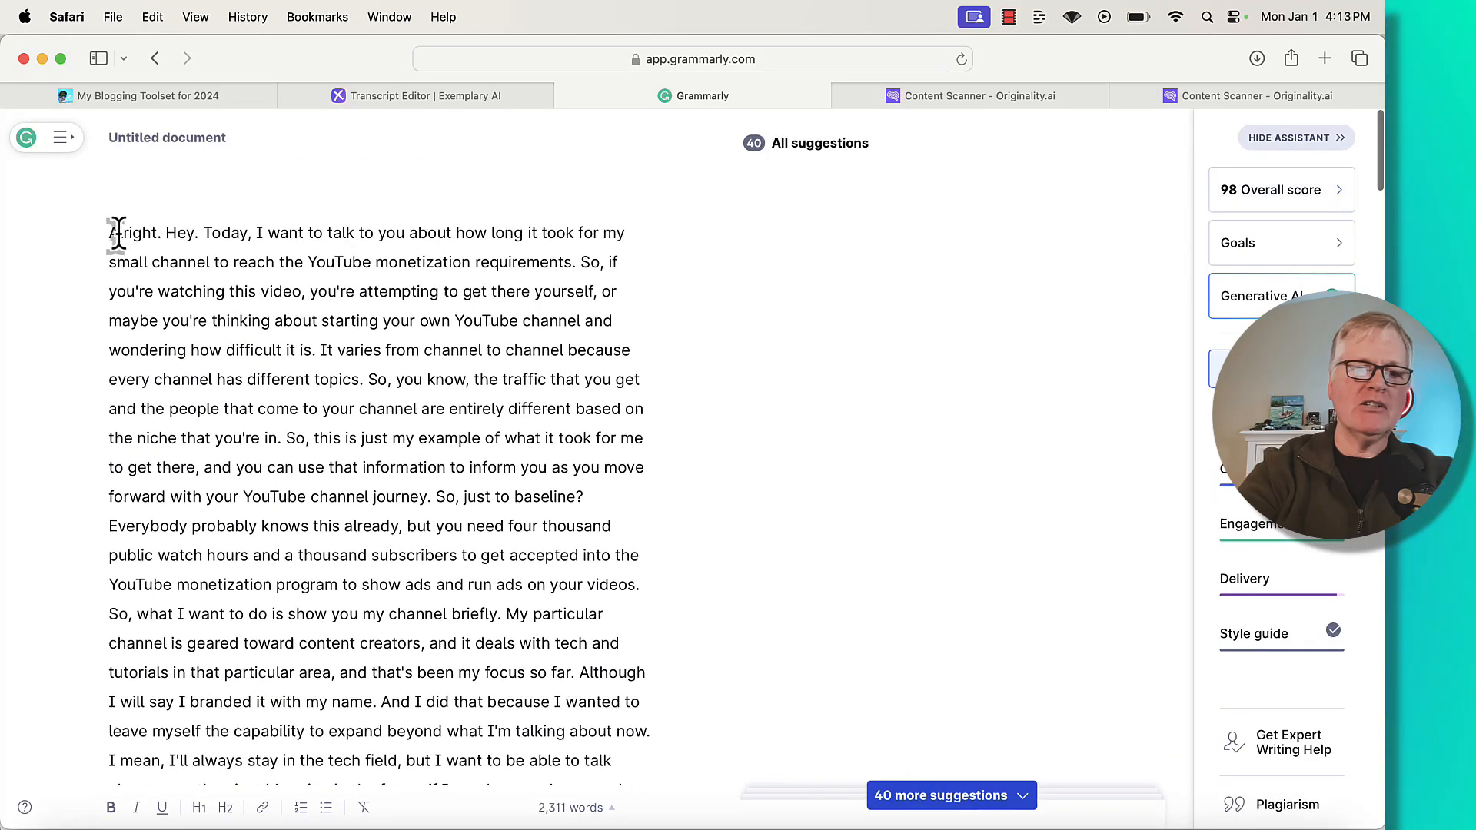
pyautogui.press('cmd+a')
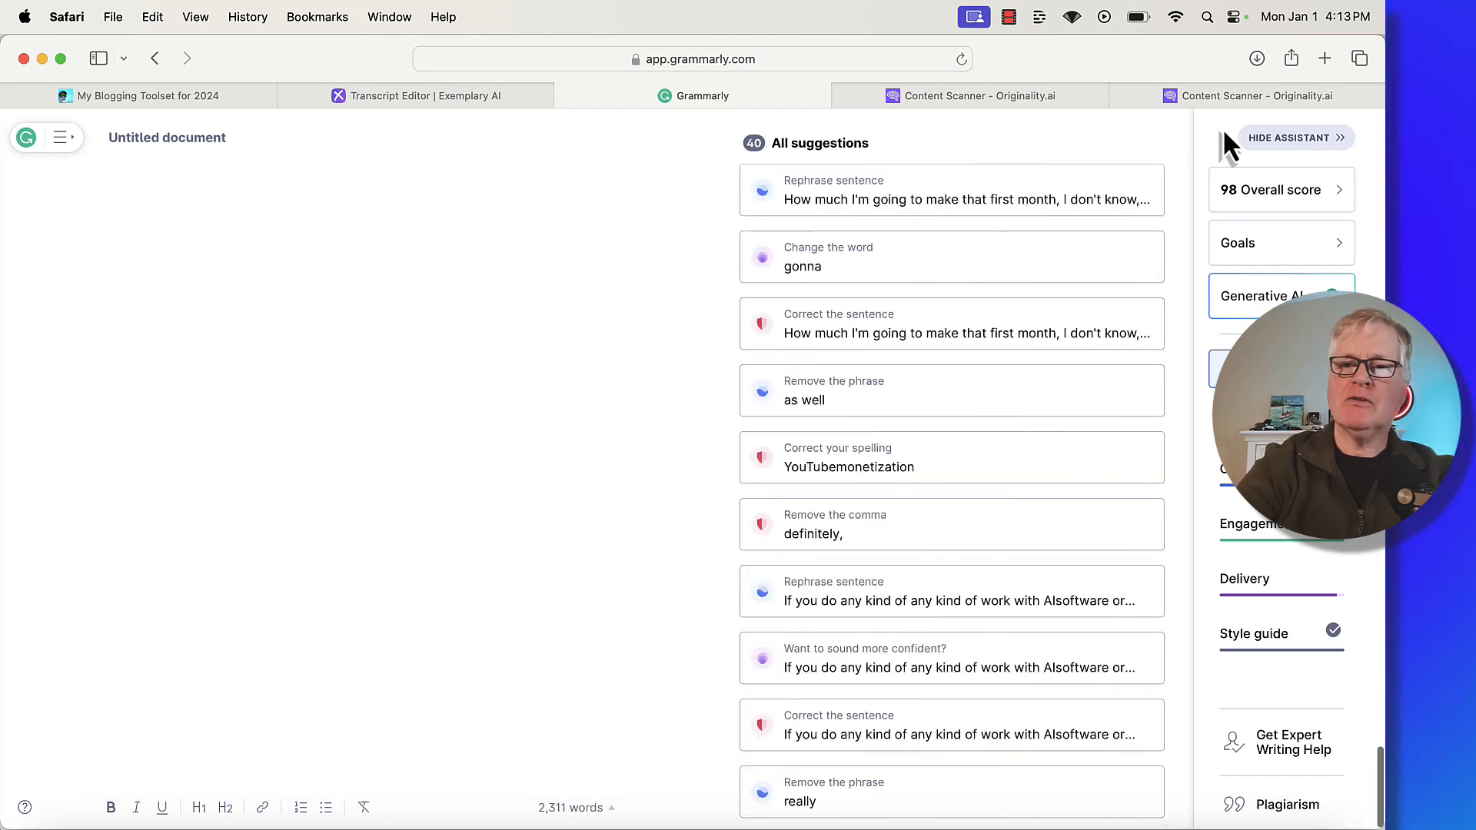
pyautogui.click(970, 95)
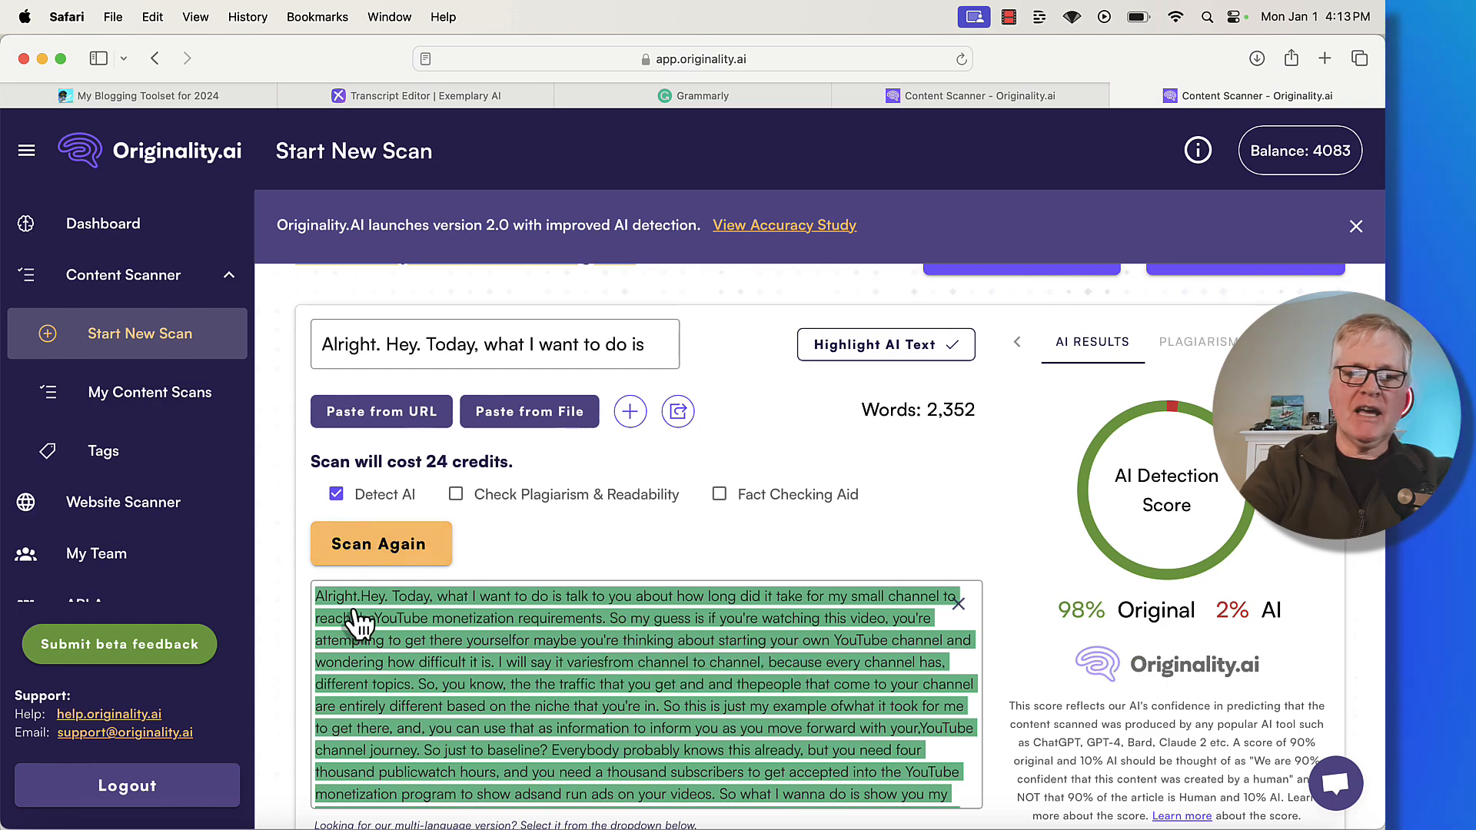
# - Paste the 2,311-word corrected transcript into the scanner and run Scan Again
pyautogui.scroll(-3)
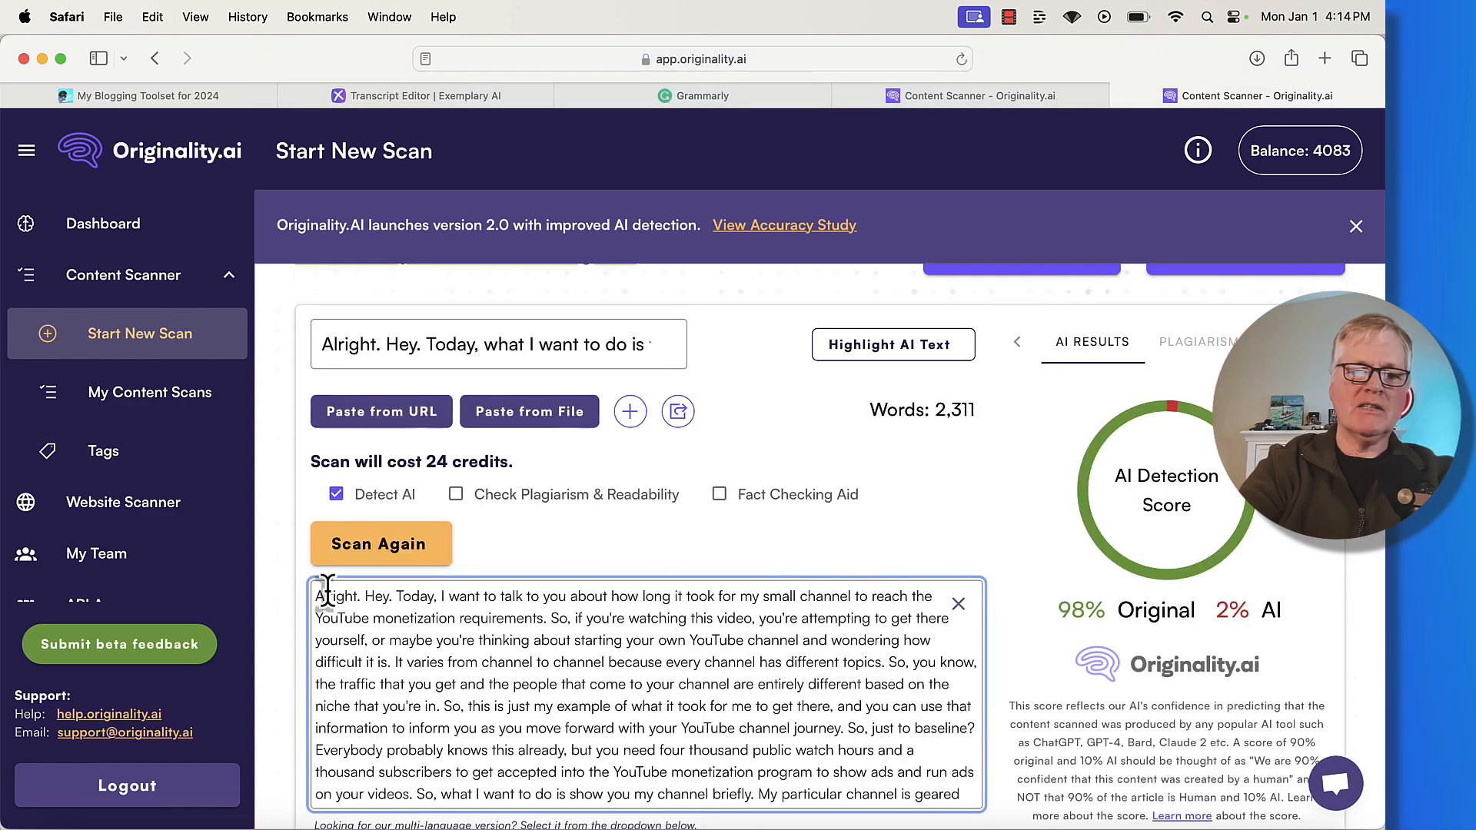
pyautogui.click(892, 344)
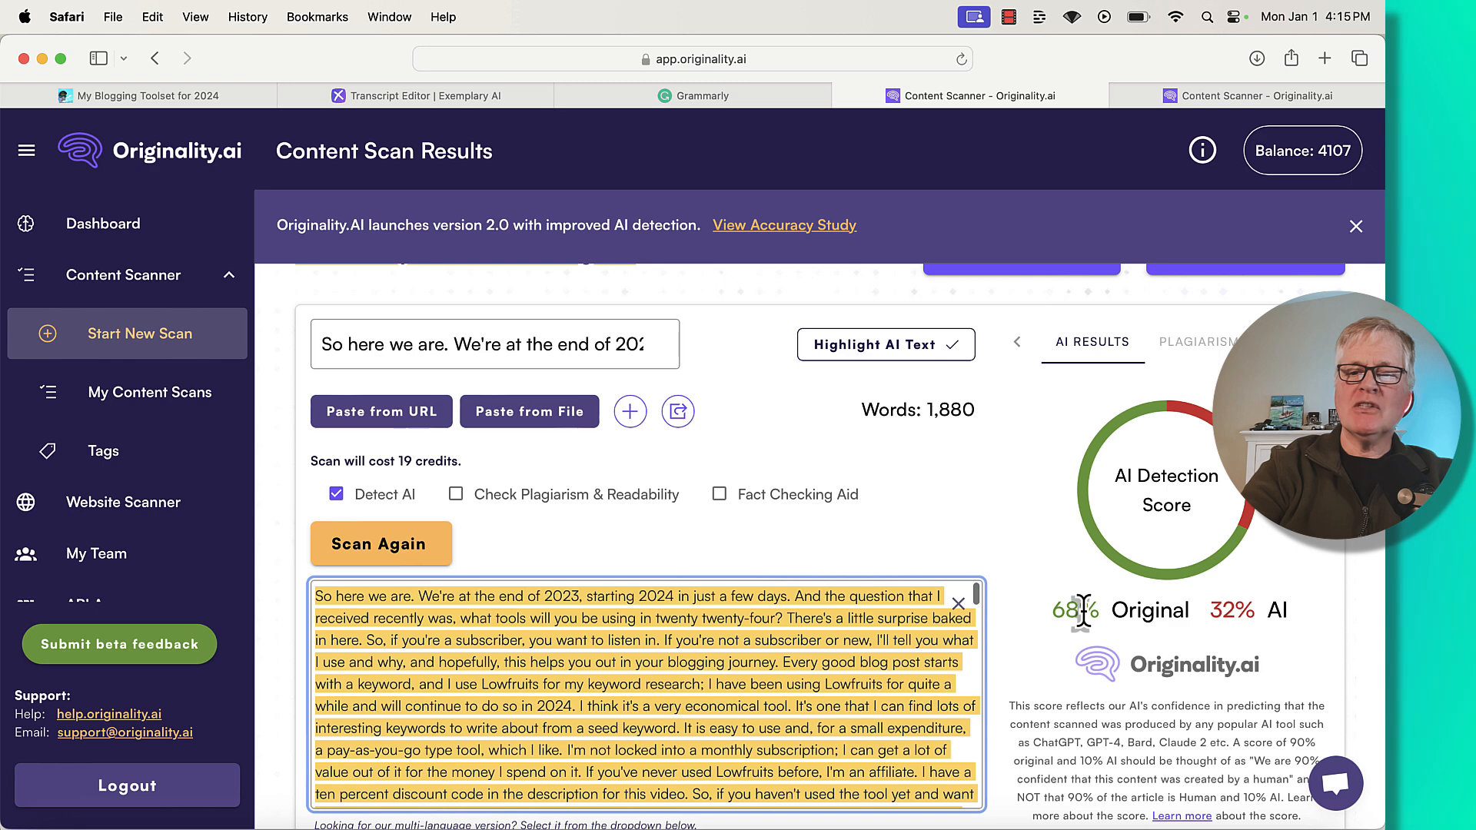
pyautogui.moveTo(1234, 612)
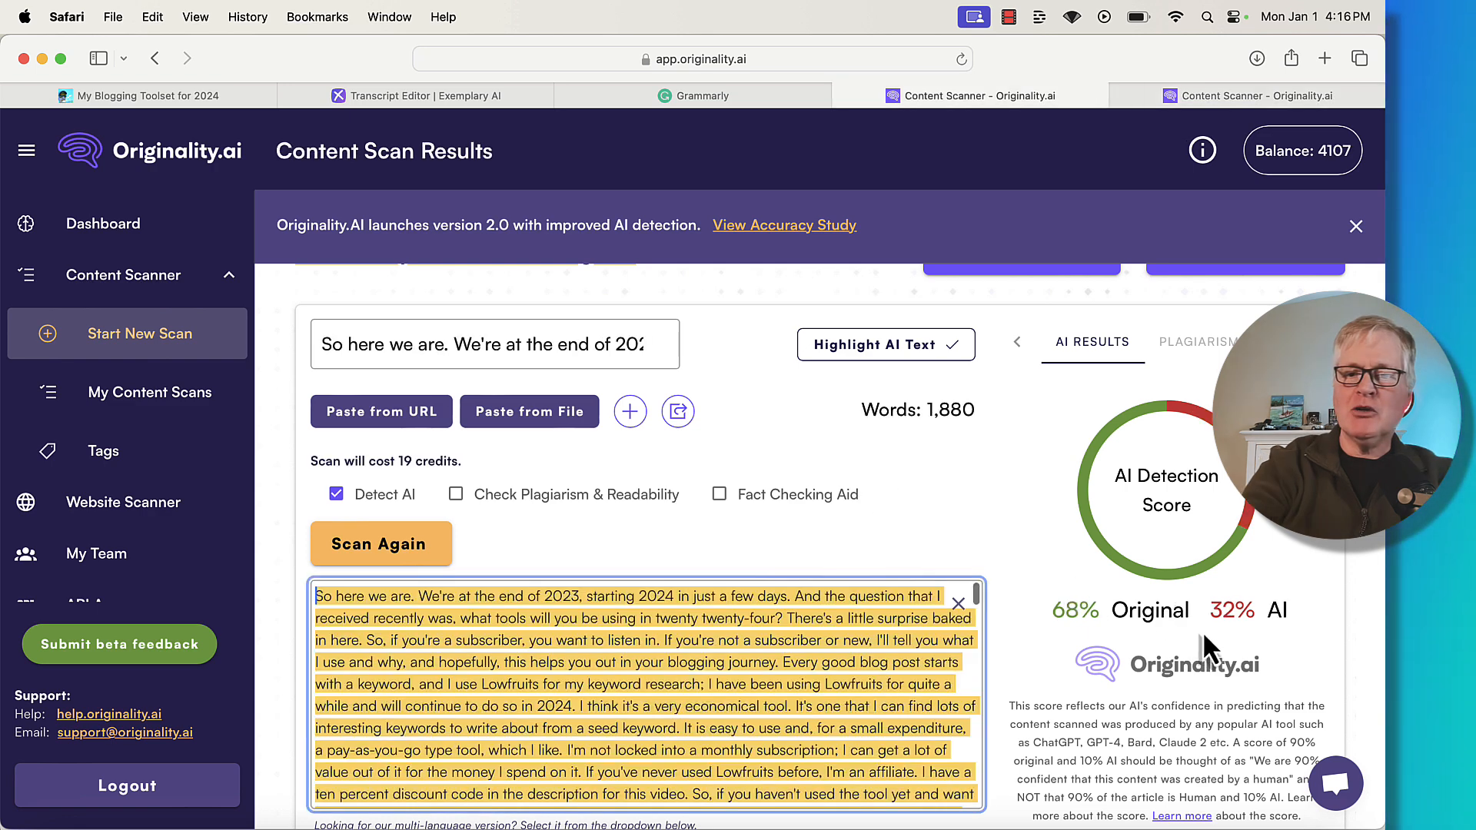
pyautogui.moveTo(1039, 469)
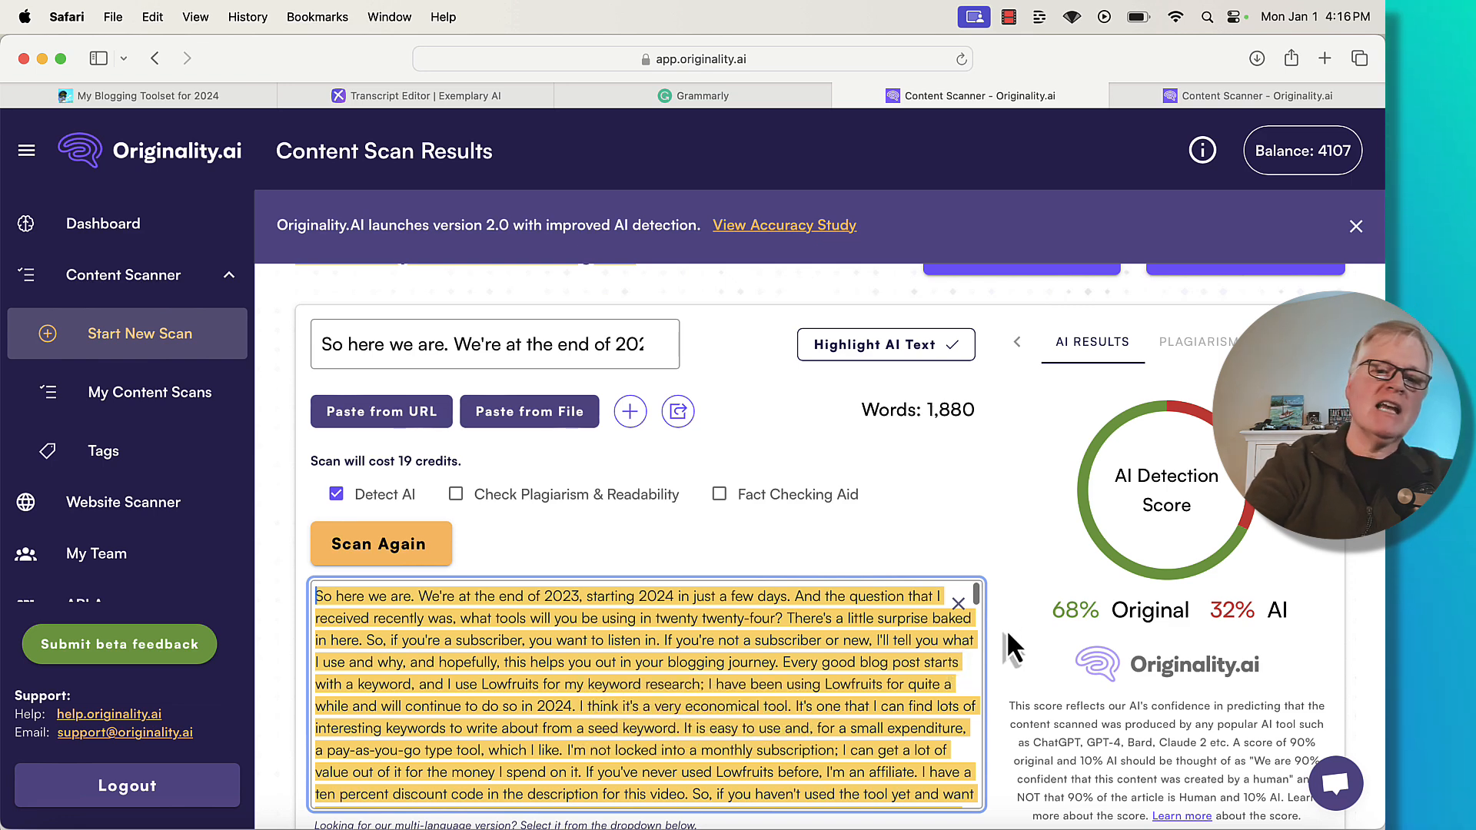
pyautogui.moveTo(1062, 475)
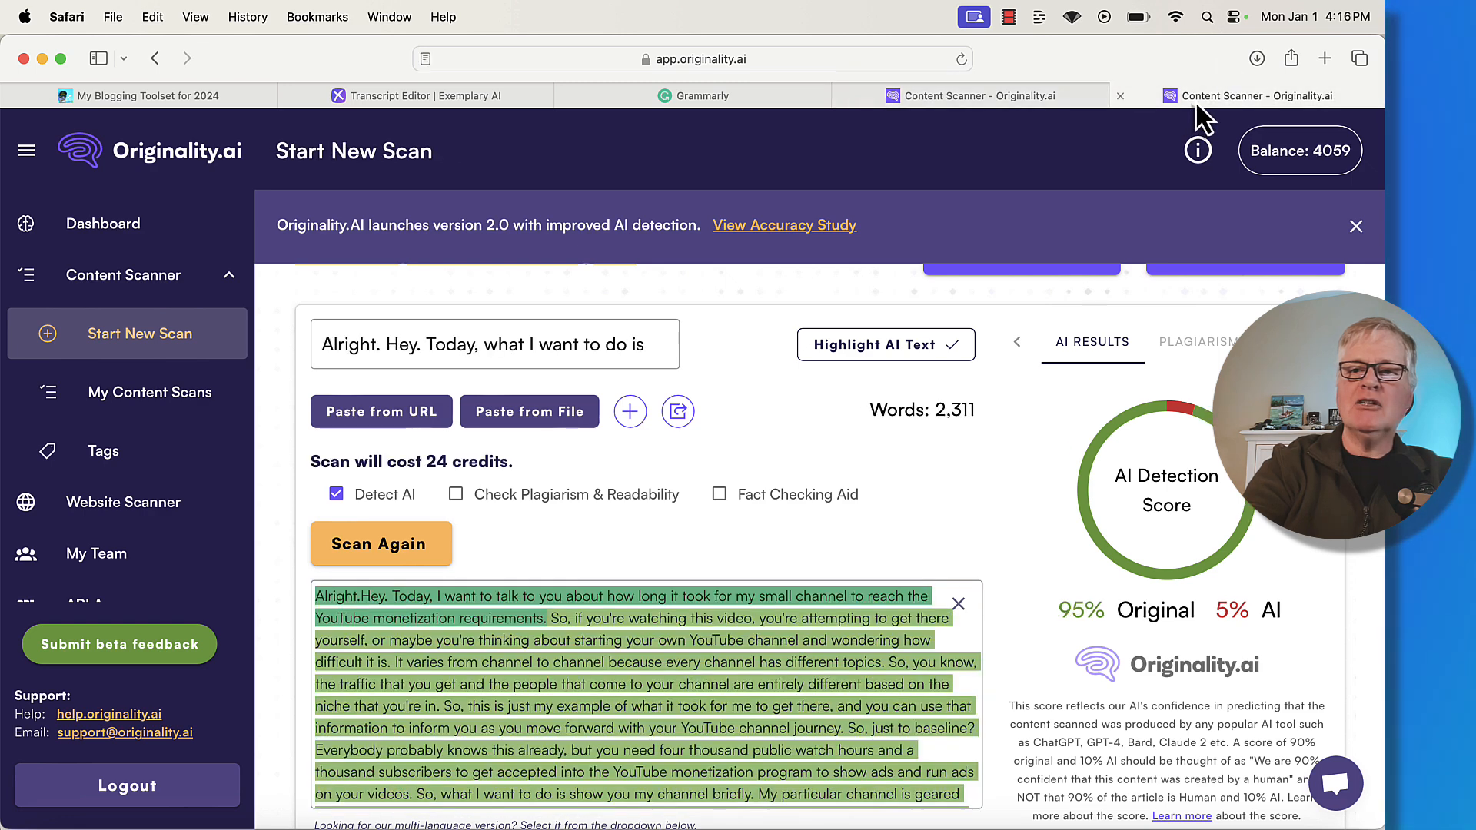
pyautogui.moveTo(1040, 588)
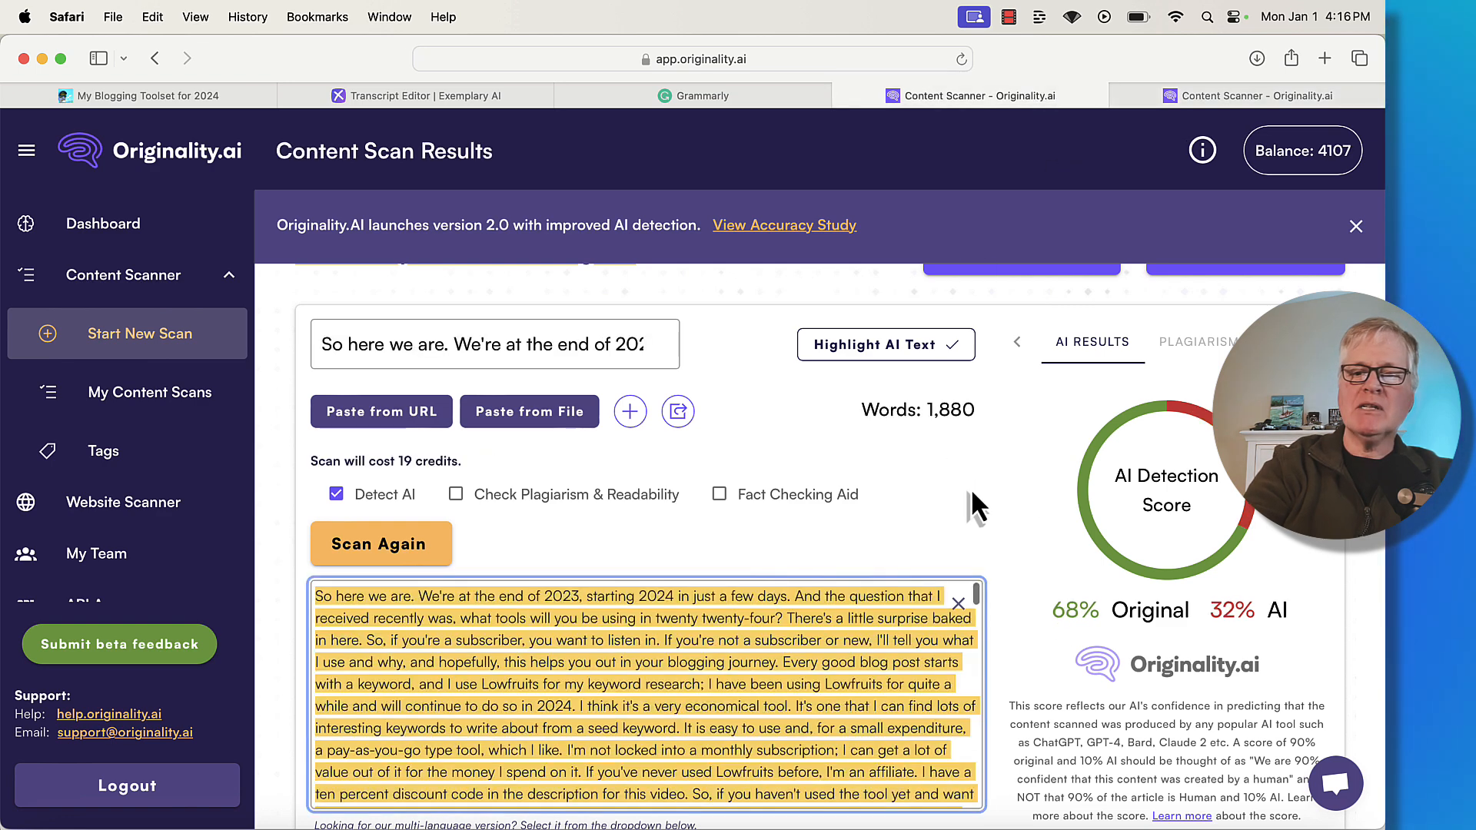
pyautogui.moveTo(1257, 650)
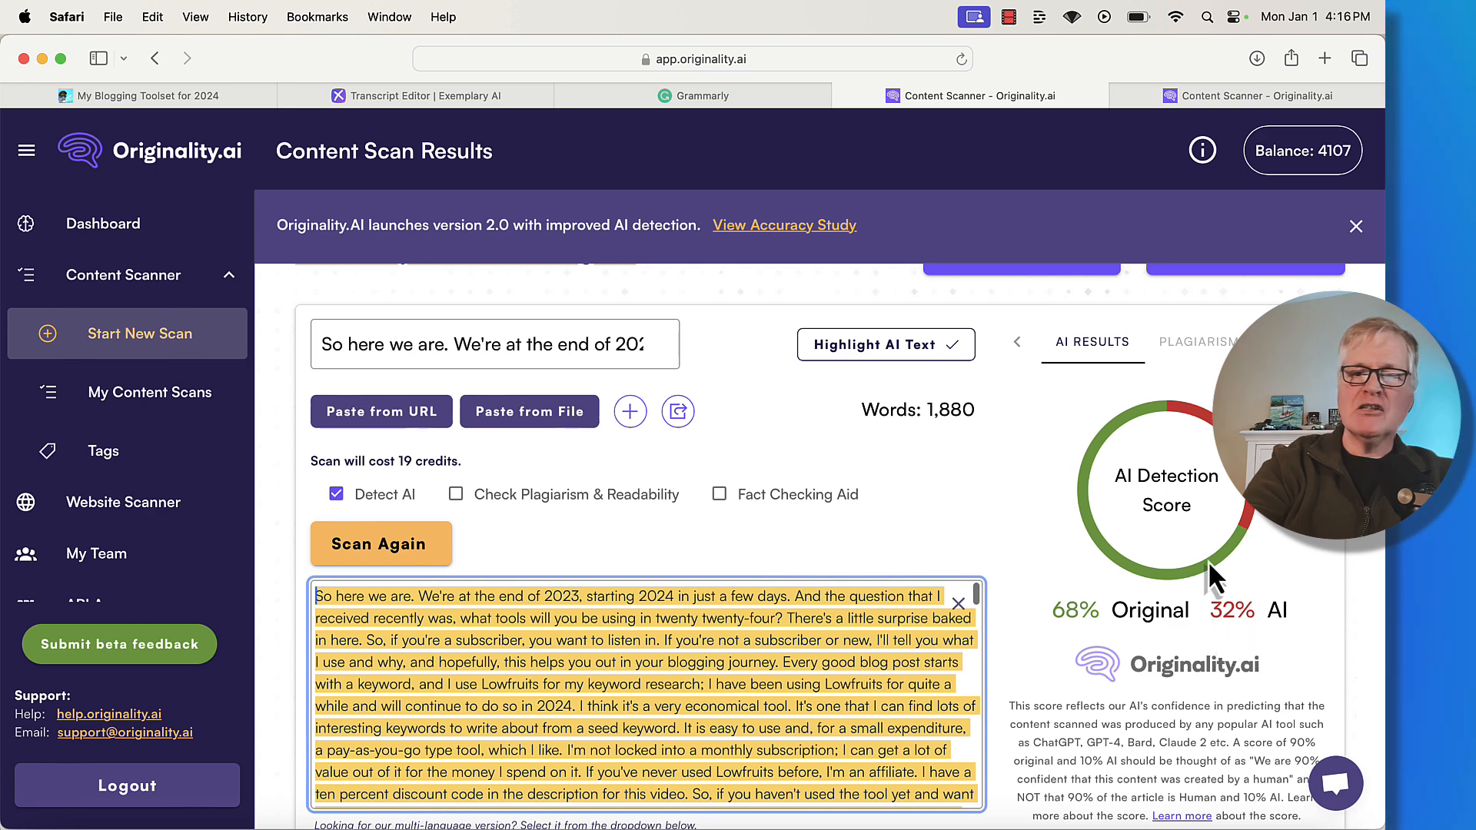
pyautogui.moveTo(1031, 450)
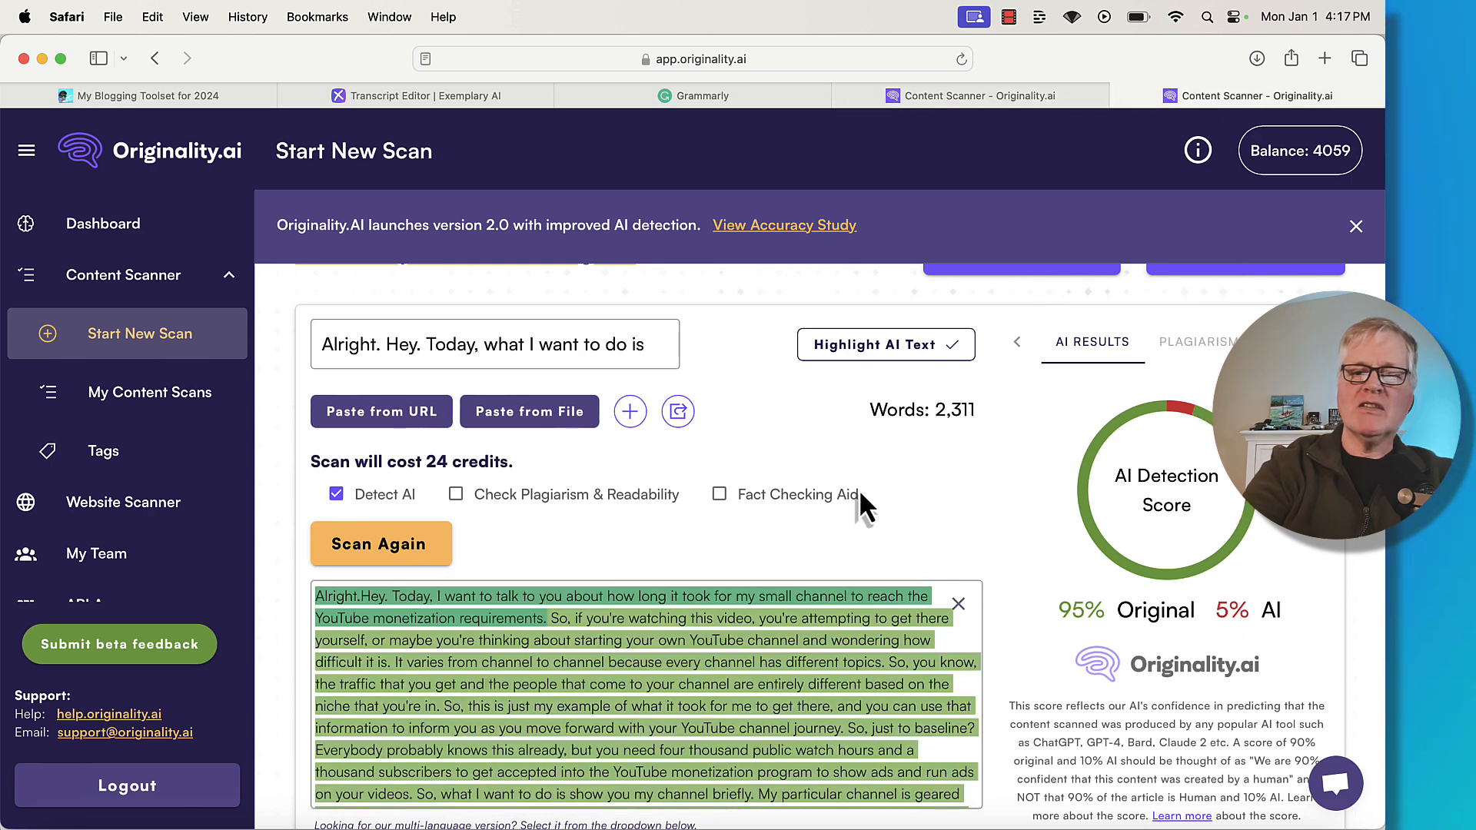
pyautogui.moveTo(1007, 523)
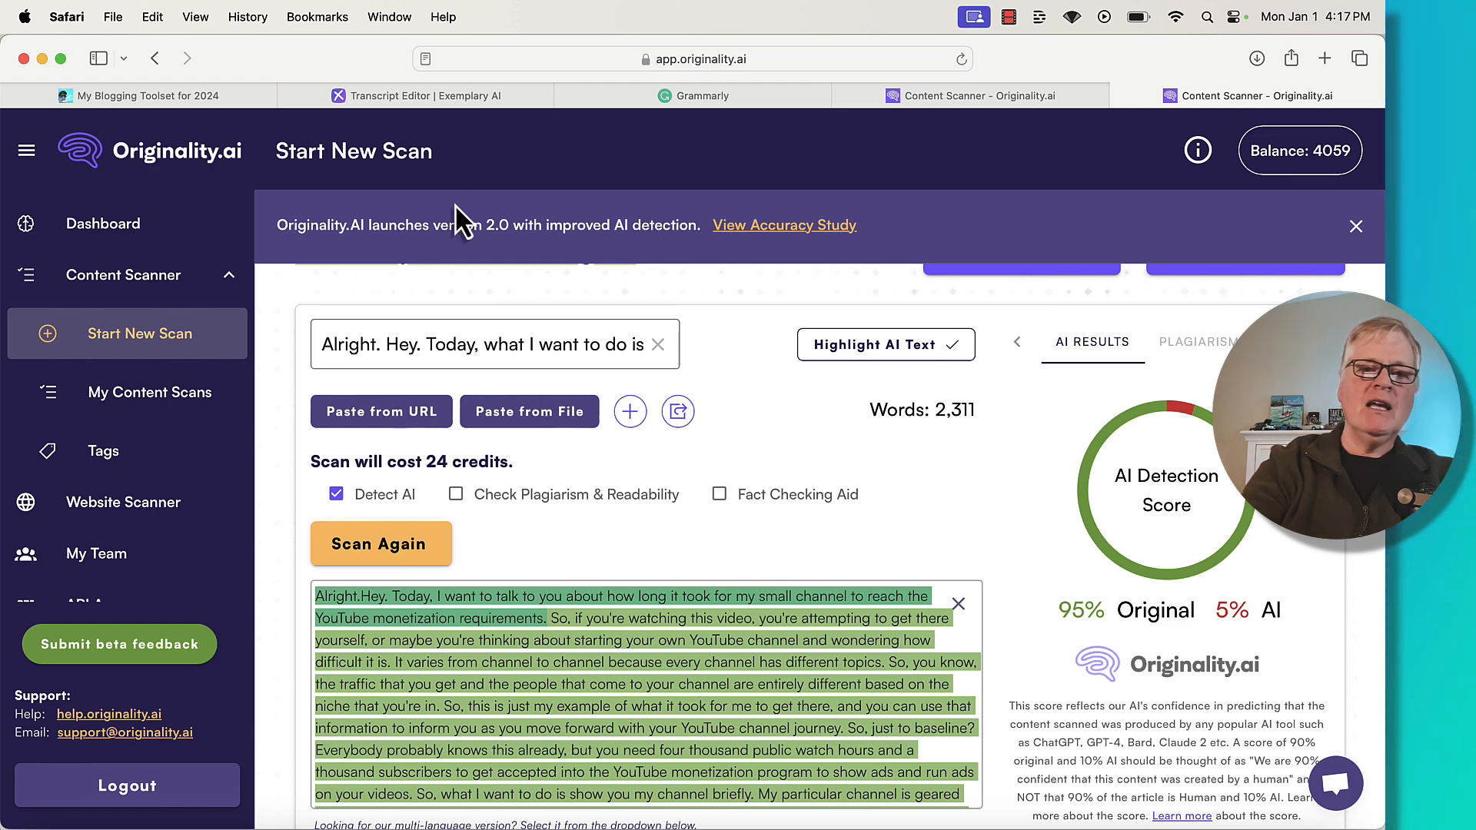
# - Return to the Exemplary AI subscribers transcript and scroll into its middle section
pyautogui.click(414, 96)
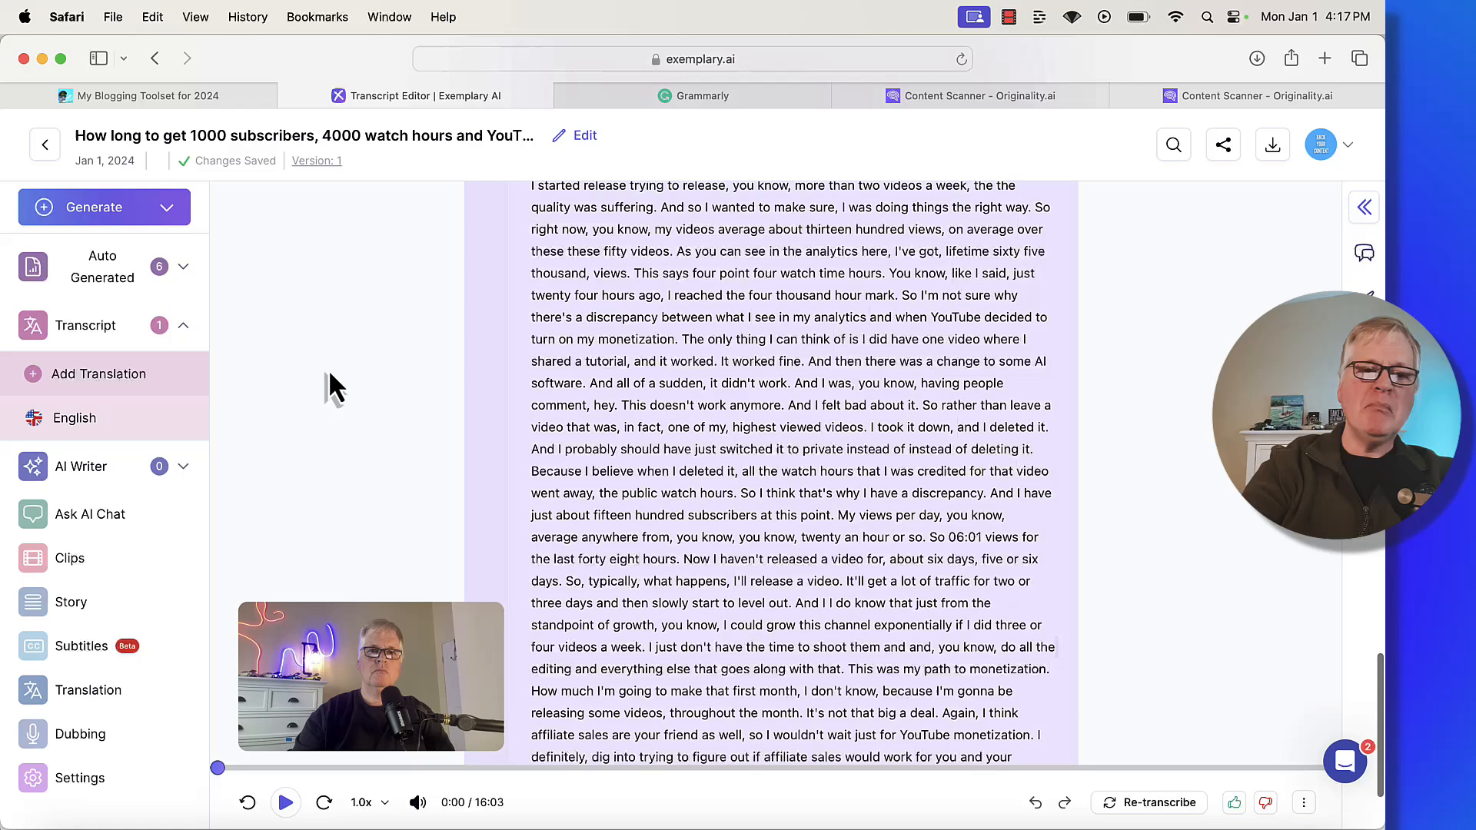
pyautogui.scroll(-3)
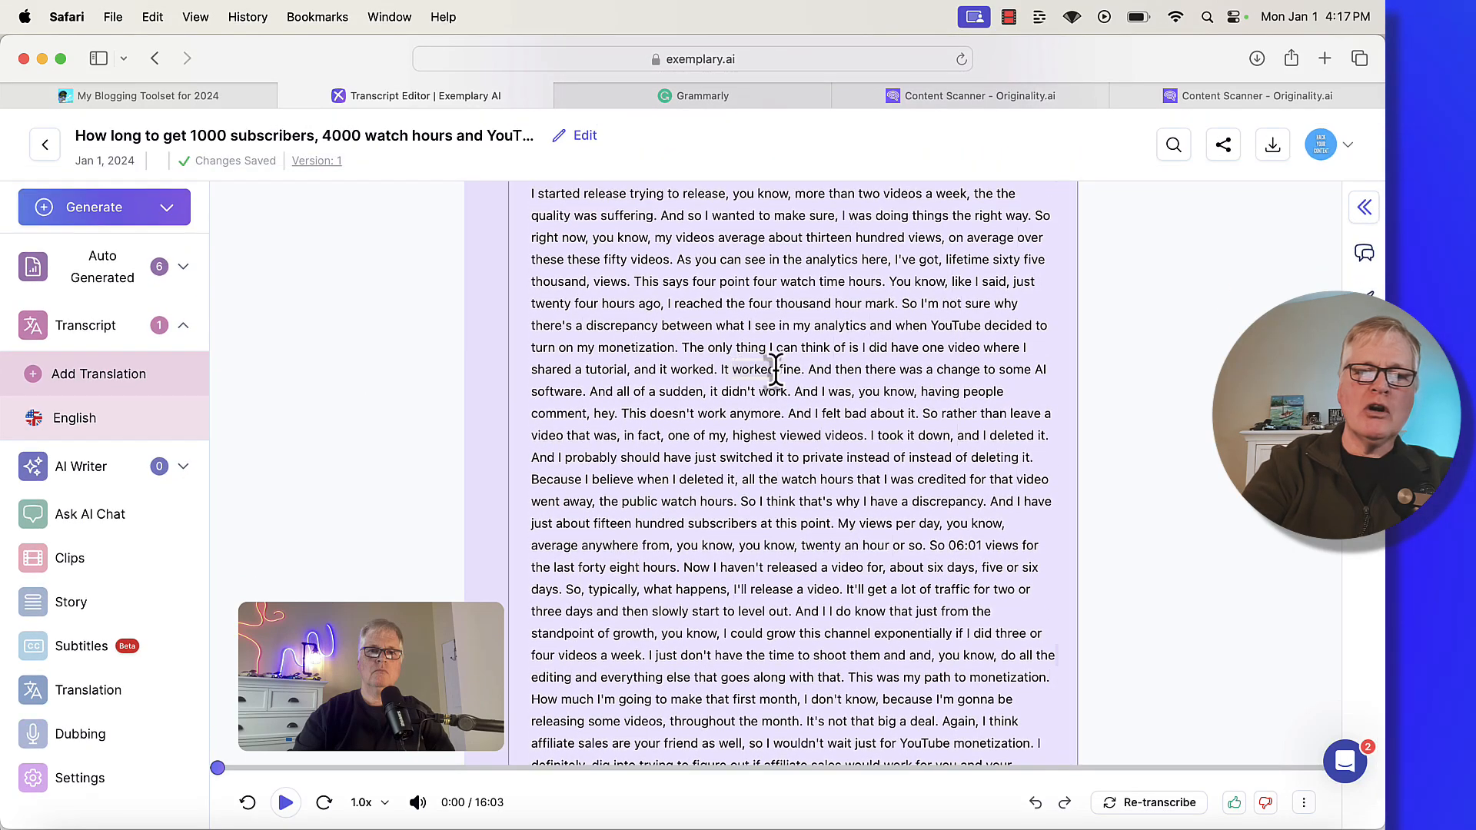
pyautogui.moveTo(965, 368)
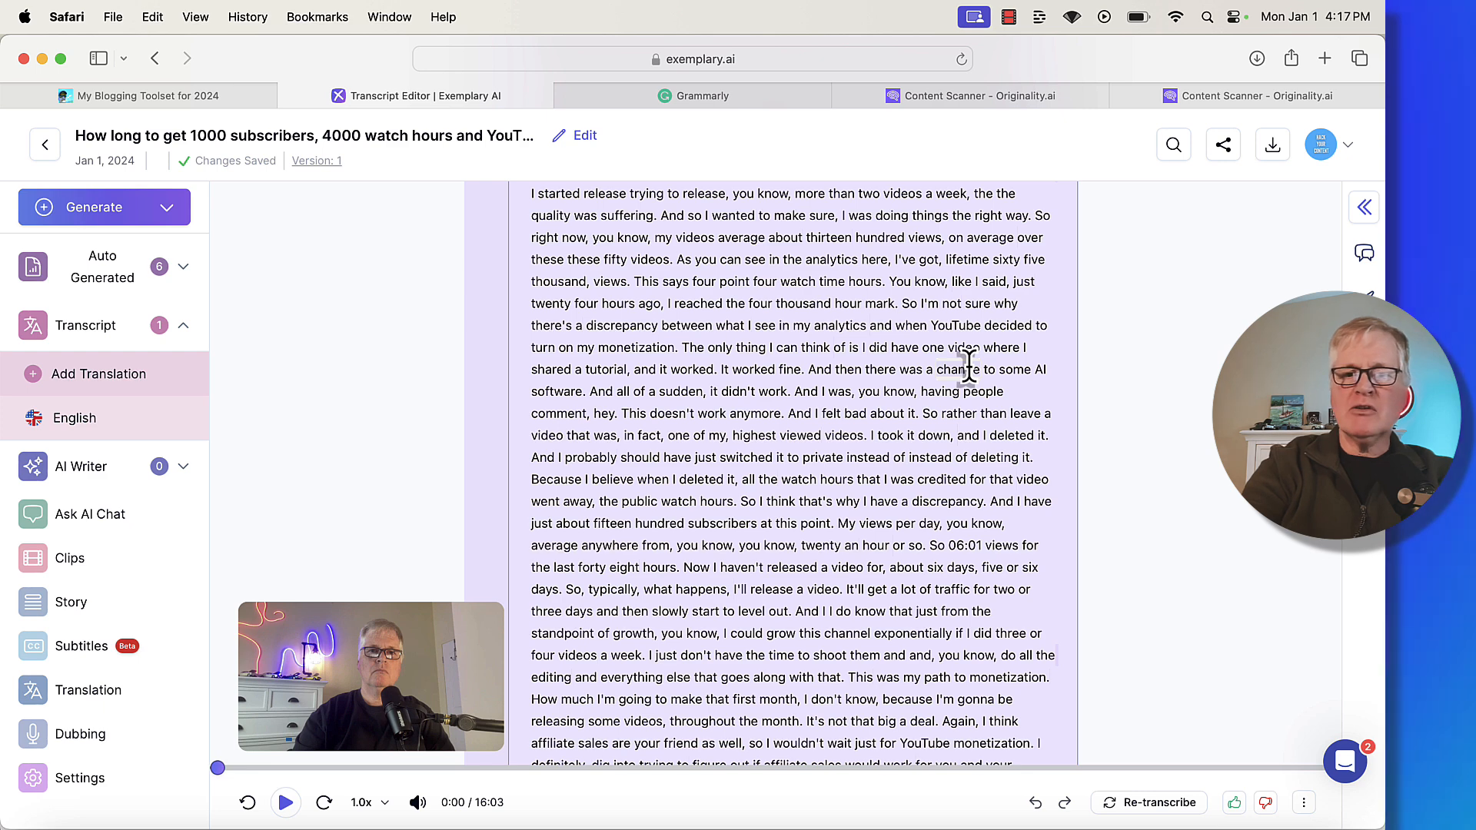